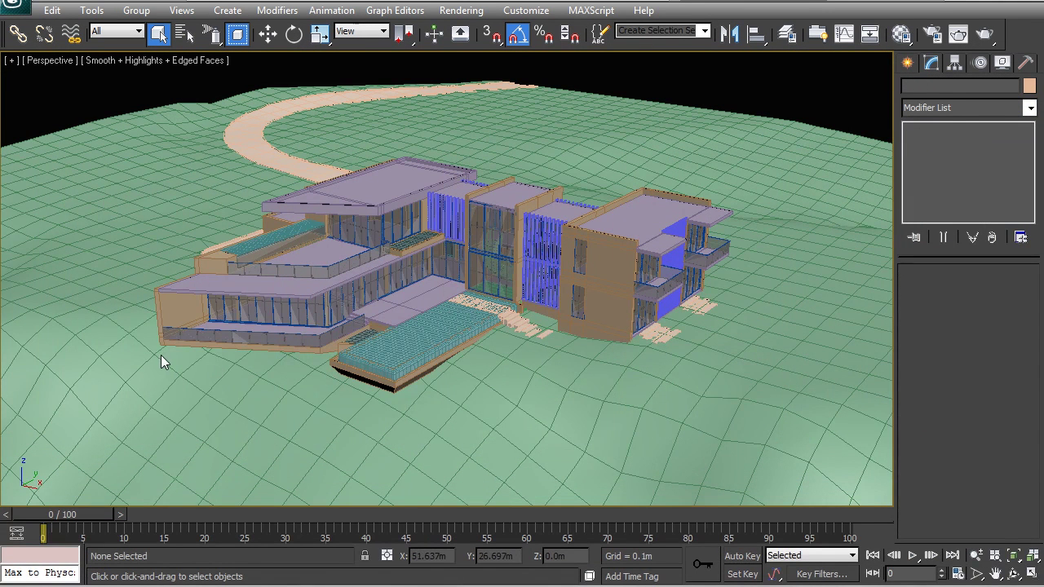
{"action": "mouse_move", "coordinate": [163, 362]}
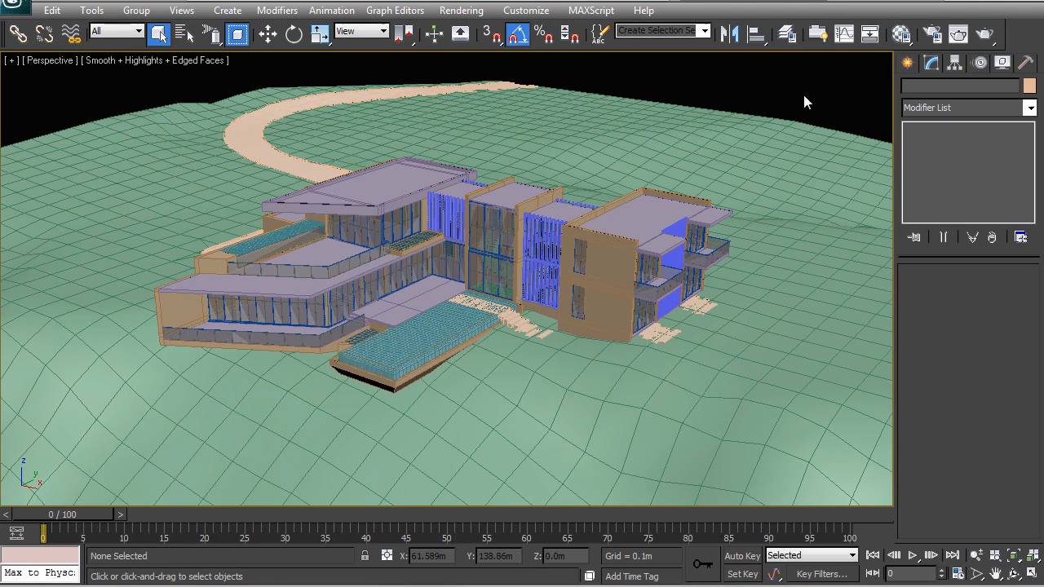
{"action": "mouse_move", "coordinate": [959, 34]}
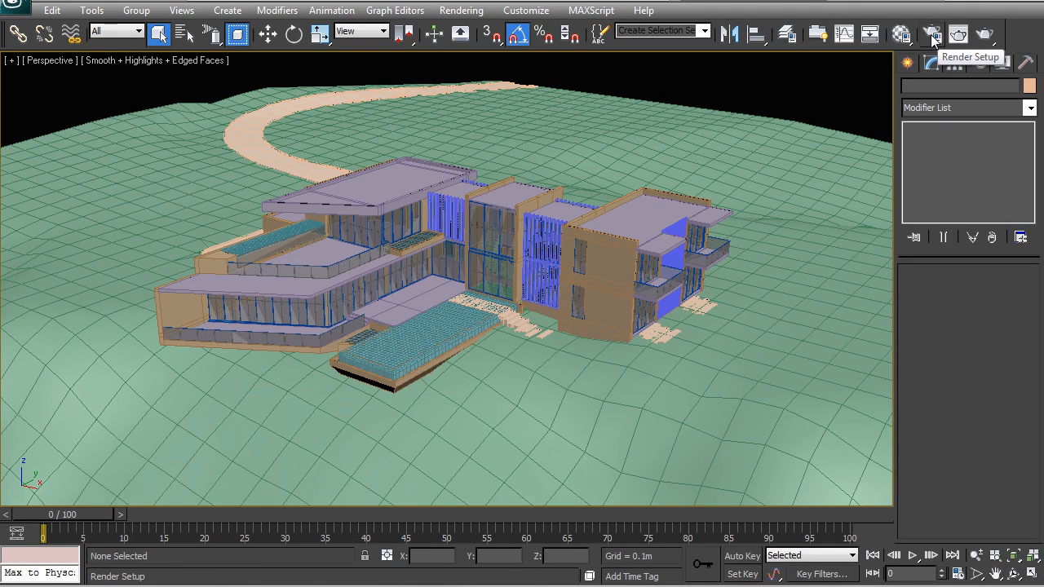
Step: In Render Setup, set the V-Ray image sampler to Adaptive DMC with the antialiasing filter off
{"action": "left_click", "coordinate": [933, 33]}
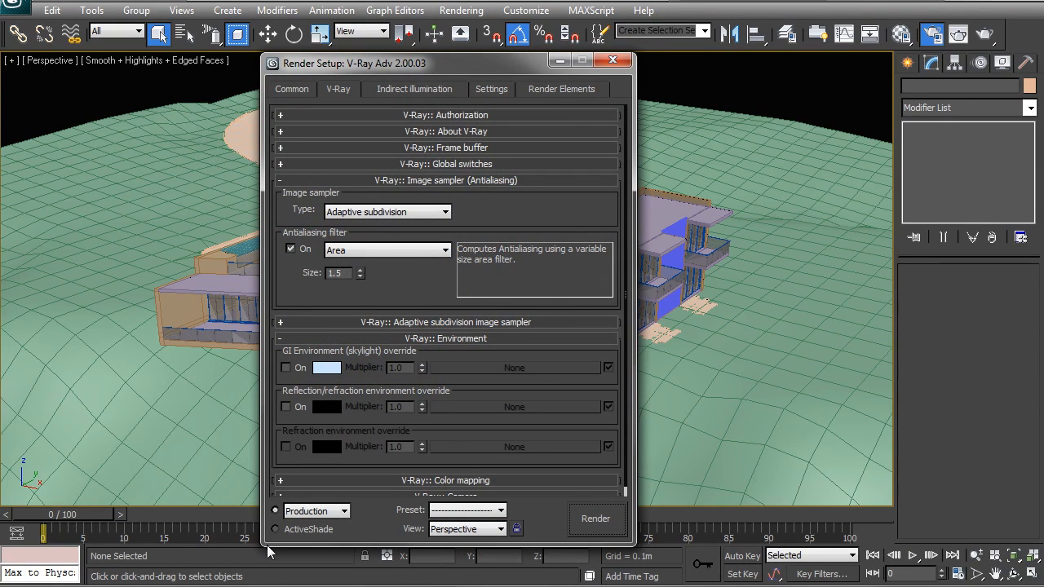
{"action": "mouse_move", "coordinate": [297, 8]}
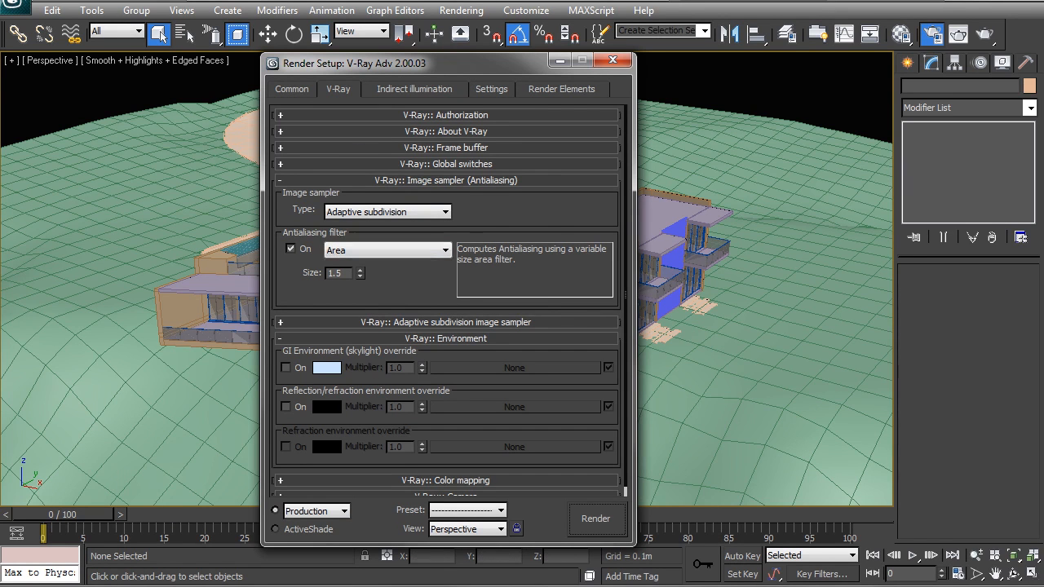
{"action": "mouse_move", "coordinate": [447, 274]}
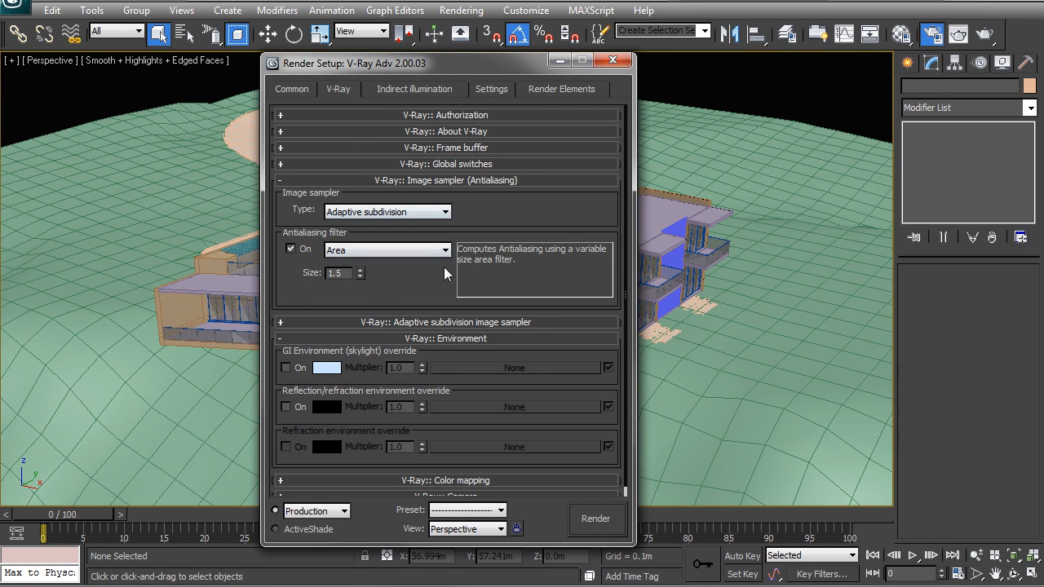
{"action": "mouse_move", "coordinate": [432, 287]}
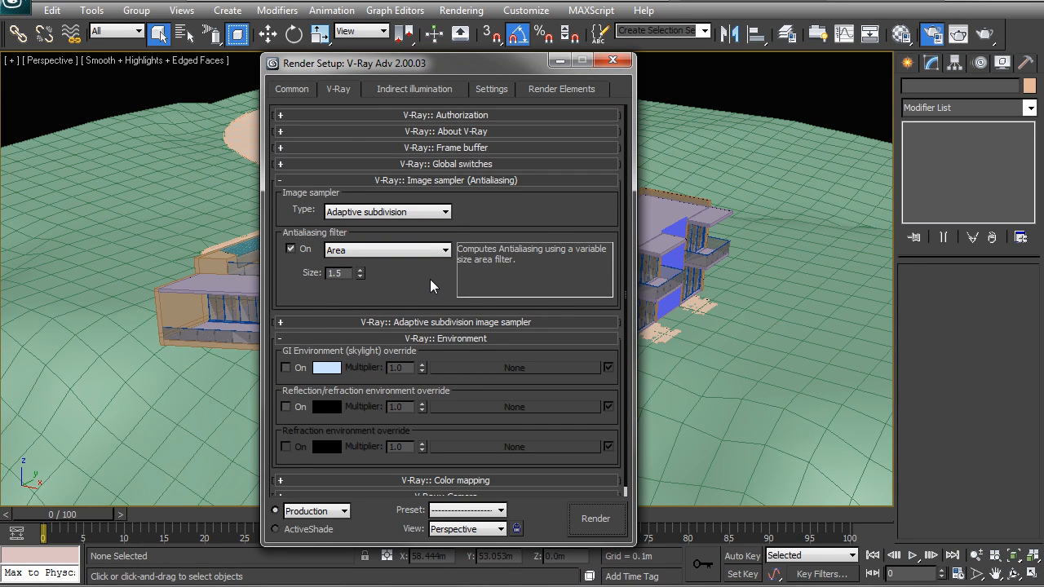
{"action": "mouse_move", "coordinate": [319, 178]}
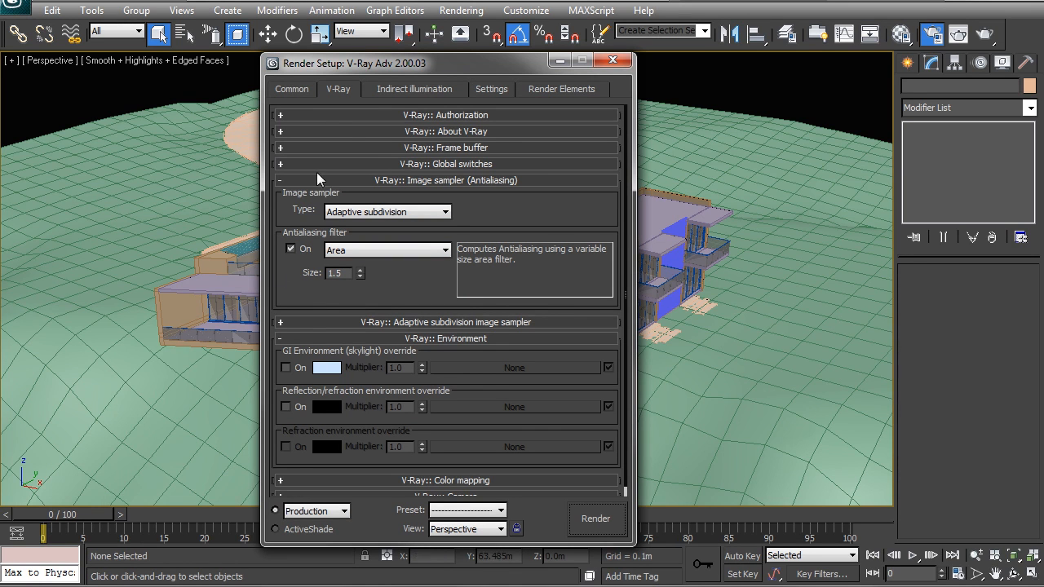
{"action": "mouse_move", "coordinate": [343, 332]}
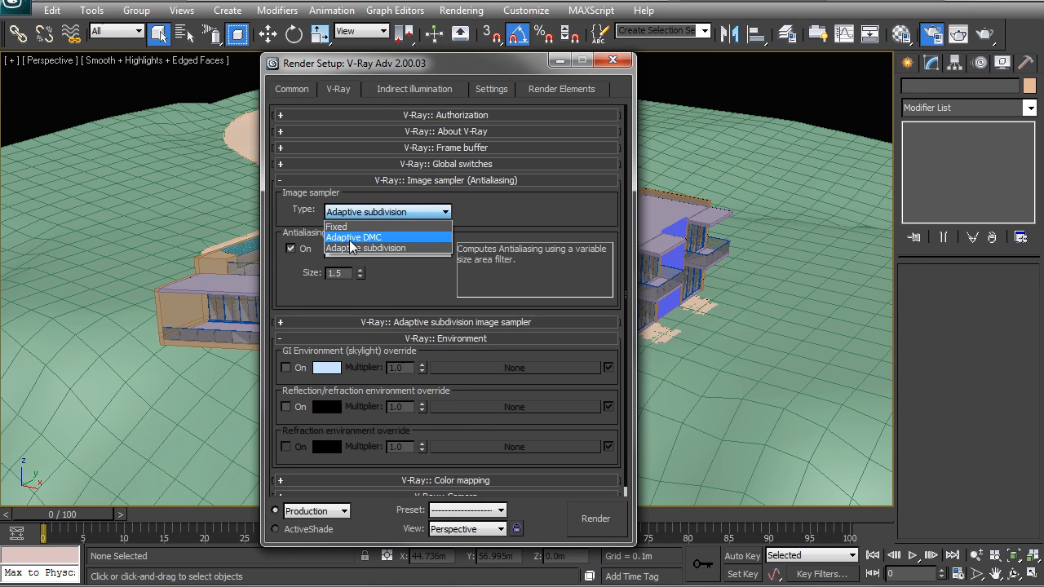
{"action": "left_click", "coordinate": [353, 238]}
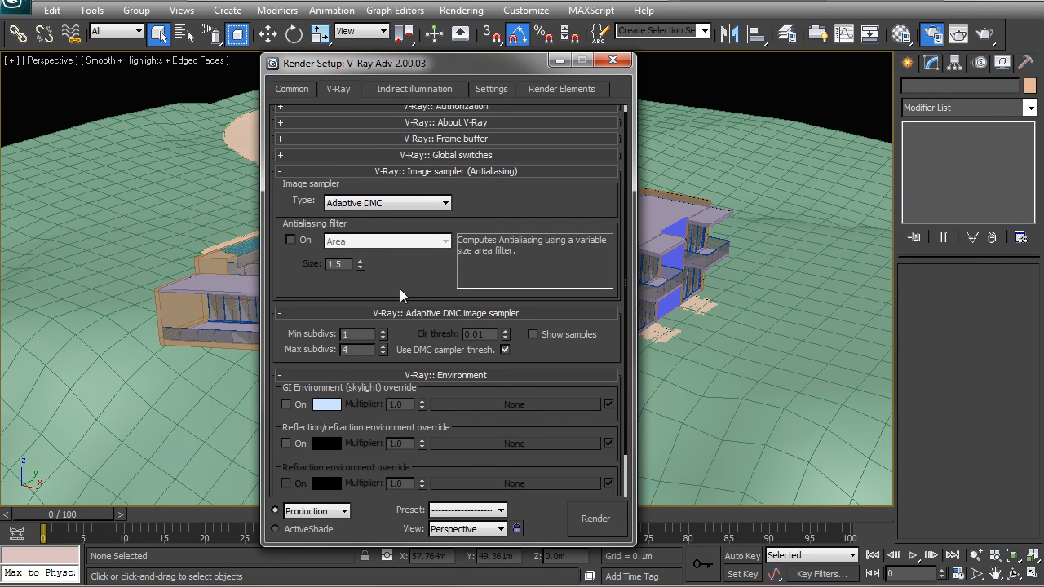
{"action": "scroll", "scroll_direction": "down", "scroll_amount": 3}
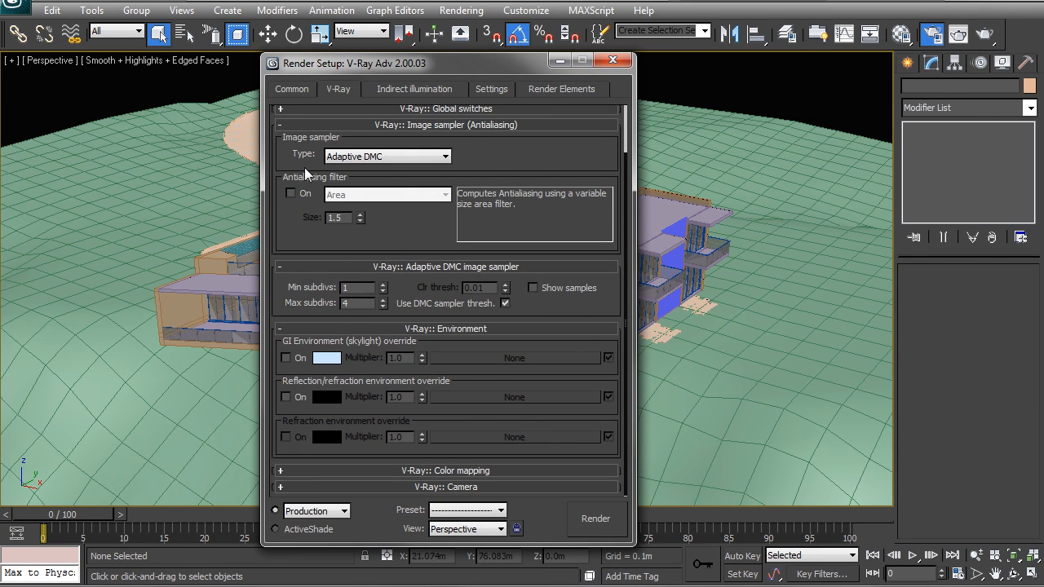
{"action": "mouse_move", "coordinate": [318, 206]}
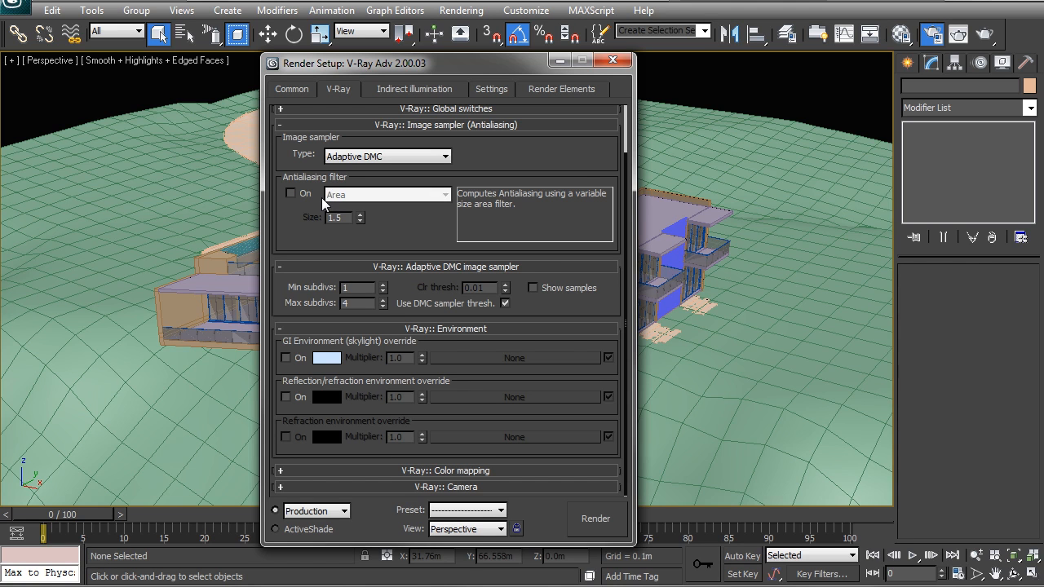
{"action": "mouse_move", "coordinate": [378, 231]}
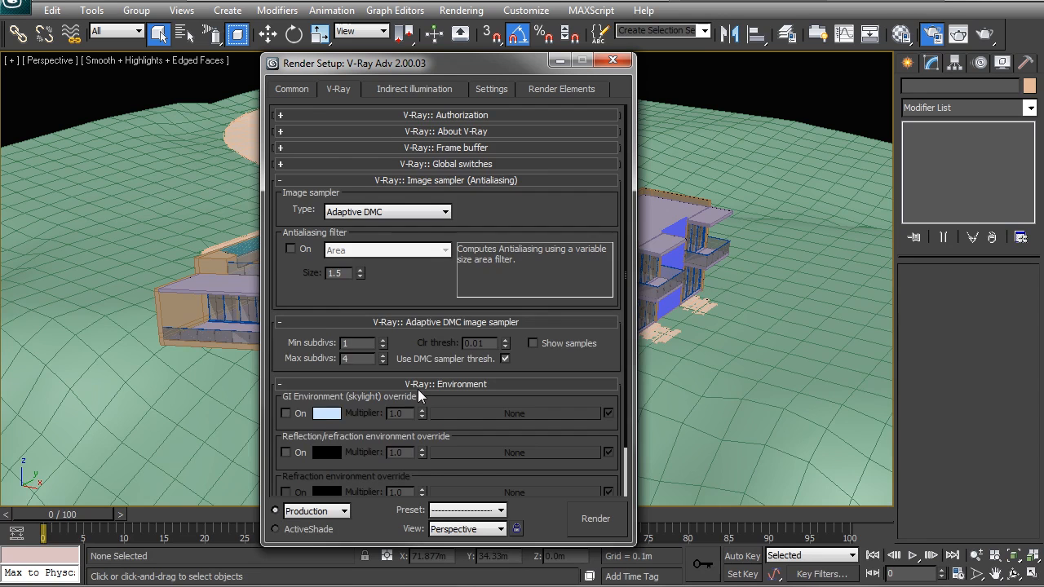
Step: Set the Common output size to width 1280 and height 720
{"action": "left_click", "coordinate": [290, 88]}
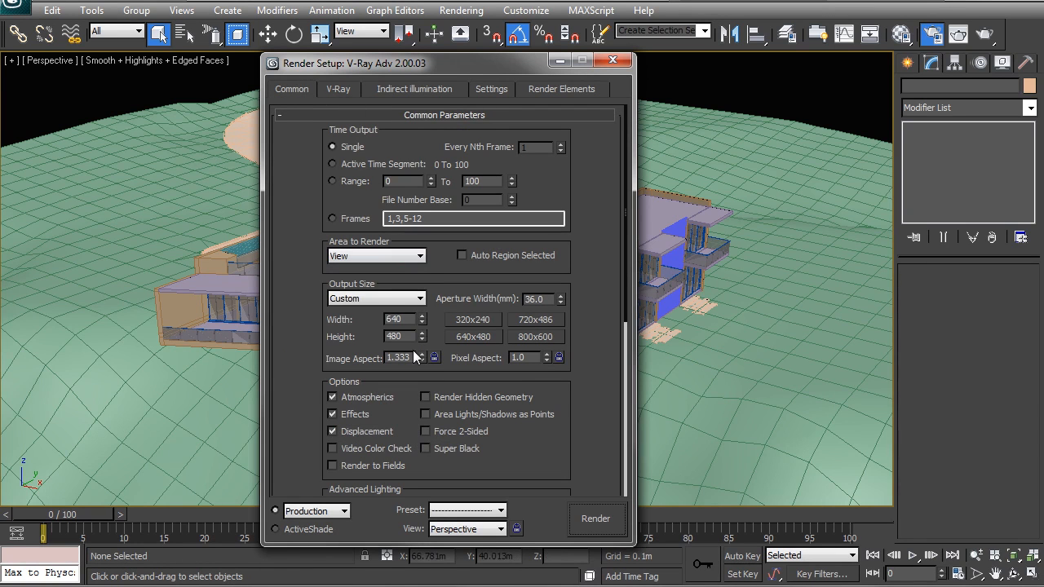
{"action": "triple_click", "coordinate": [397, 318]}
{"action": "type", "text": "12"}
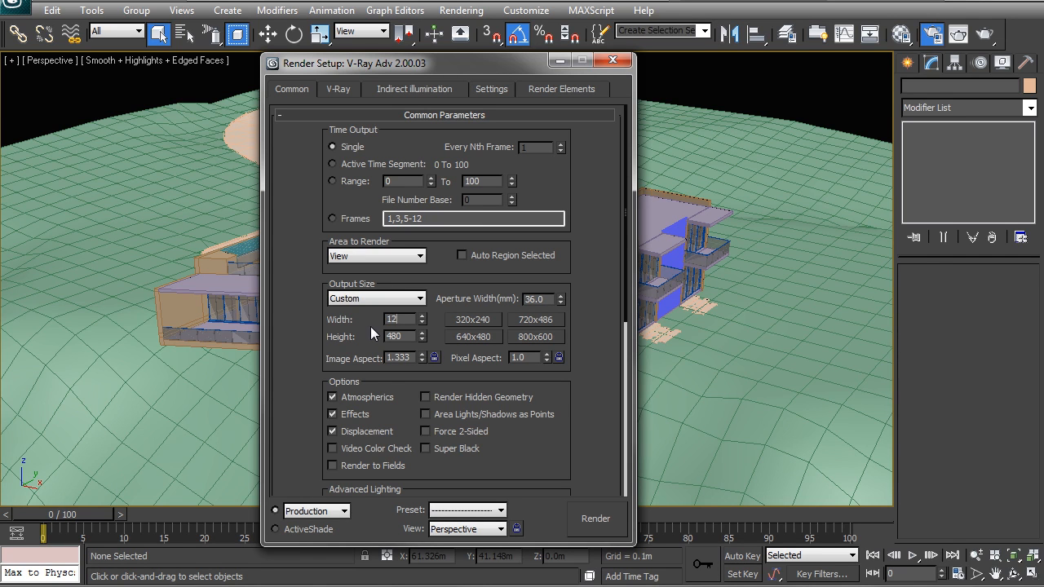
{"action": "left_click", "coordinate": [399, 336]}
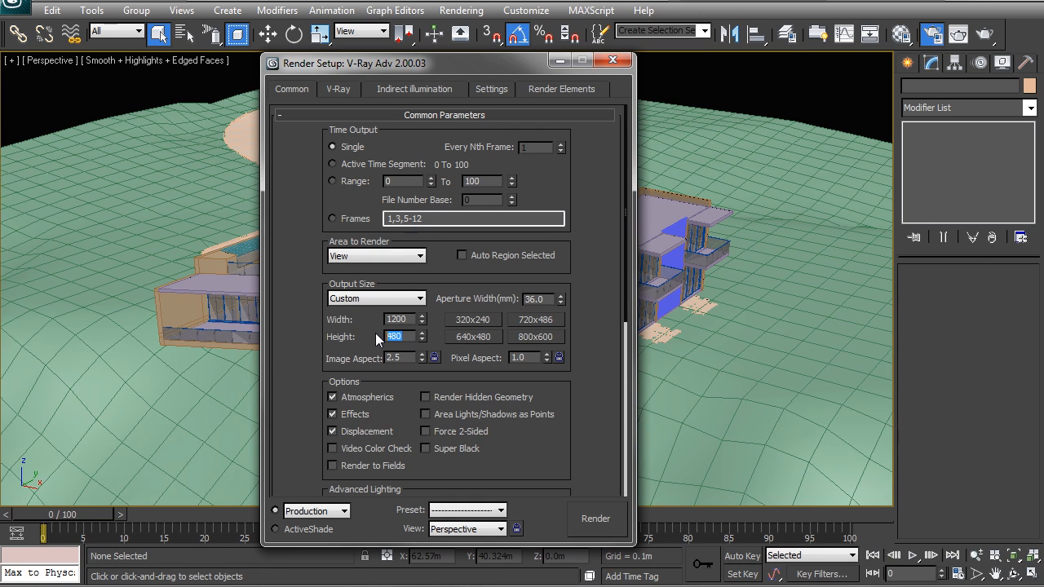
{"action": "type", "text": "600"}
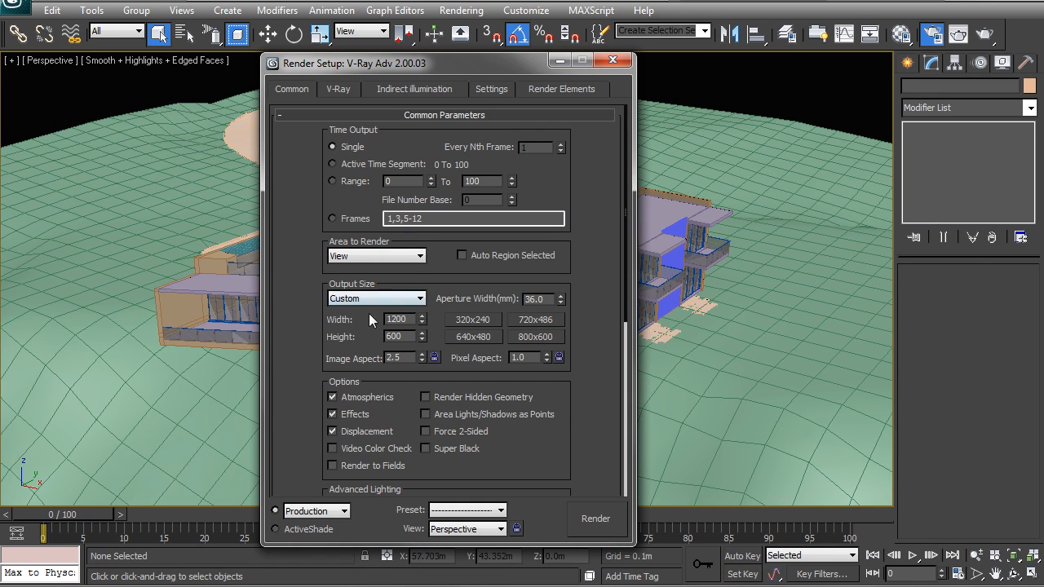
{"action": "type", "text": "1280"}
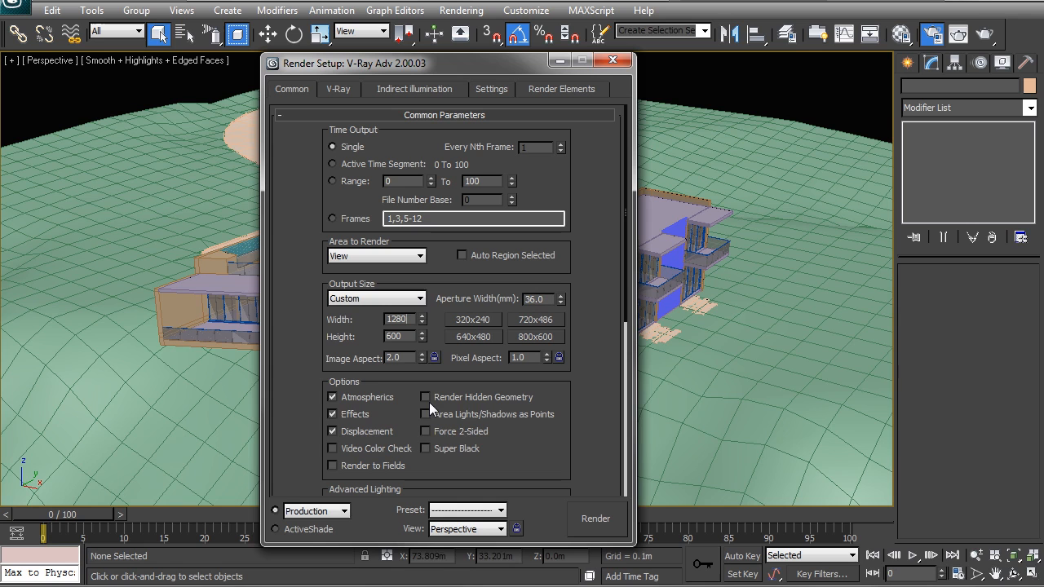
{"action": "triple_click", "coordinate": [400, 336]}
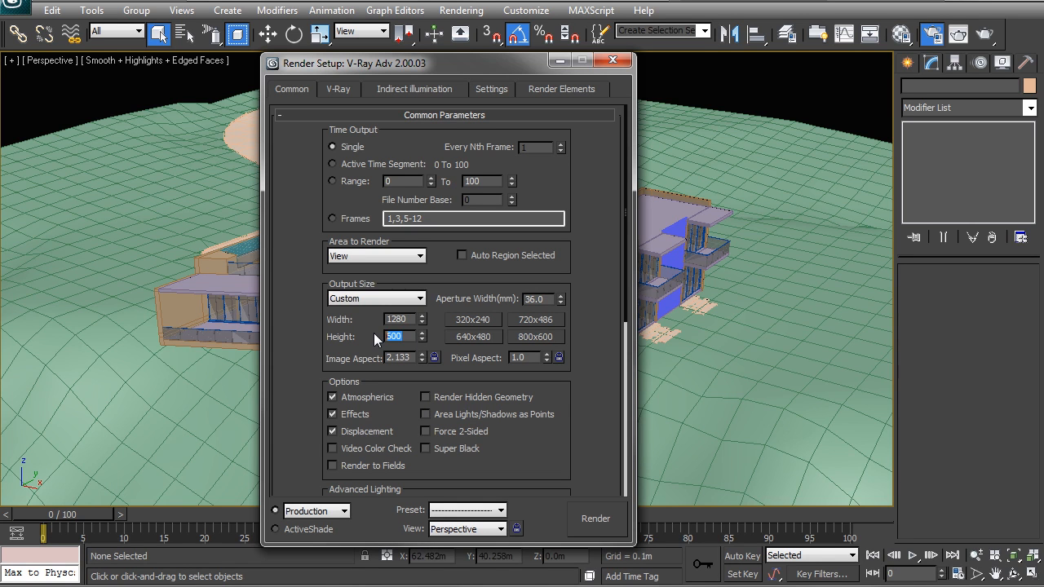
{"action": "type", "text": "720"}
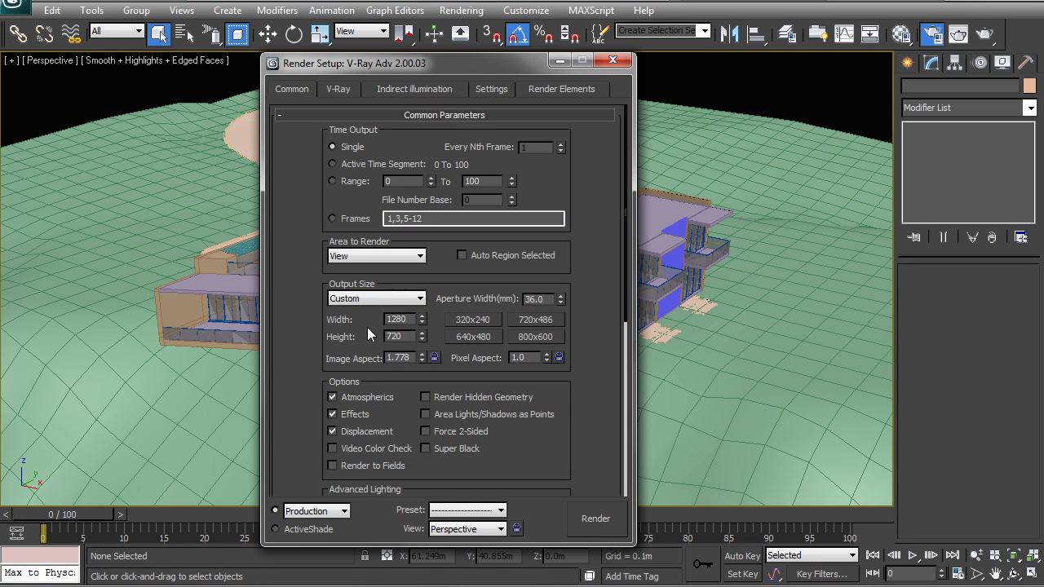
{"action": "mouse_move", "coordinate": [440, 362]}
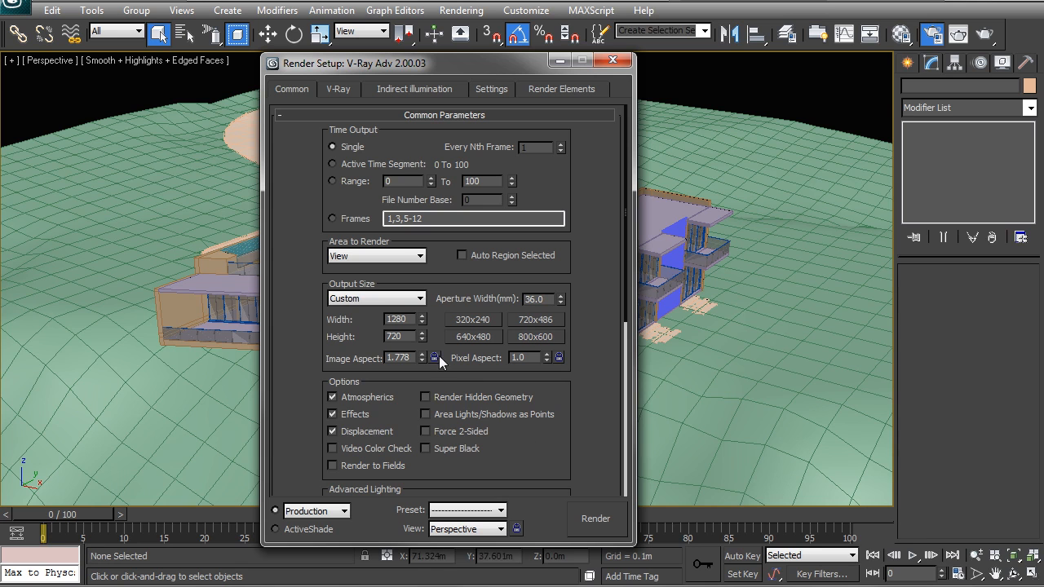
{"action": "mouse_move", "coordinate": [471, 430]}
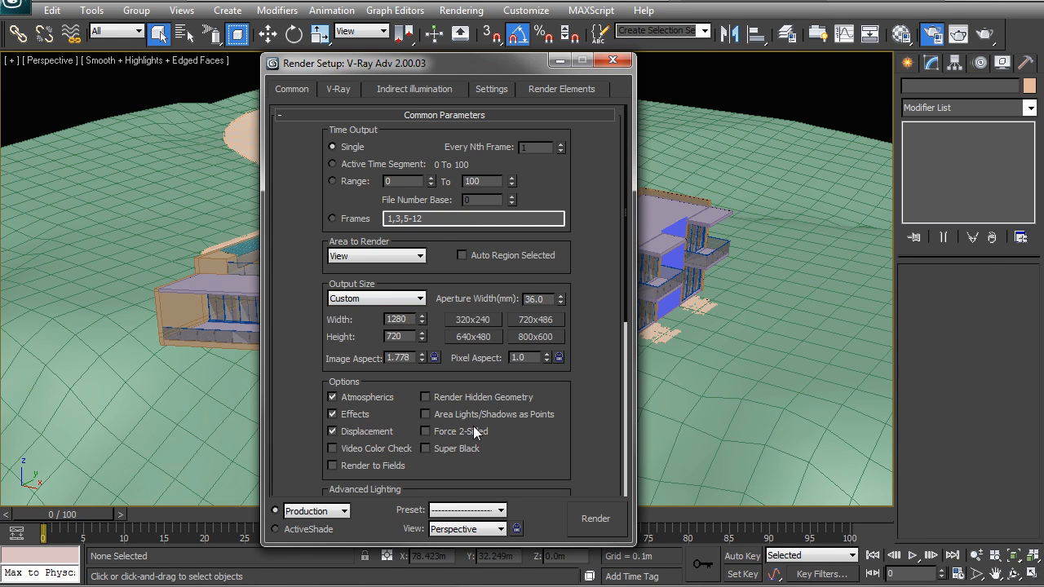
Step: Enable the GI skylight and reflection environment overrides and lighten the skylight colour to near-white (about 232,244,255)
{"action": "left_click", "coordinate": [338, 88]}
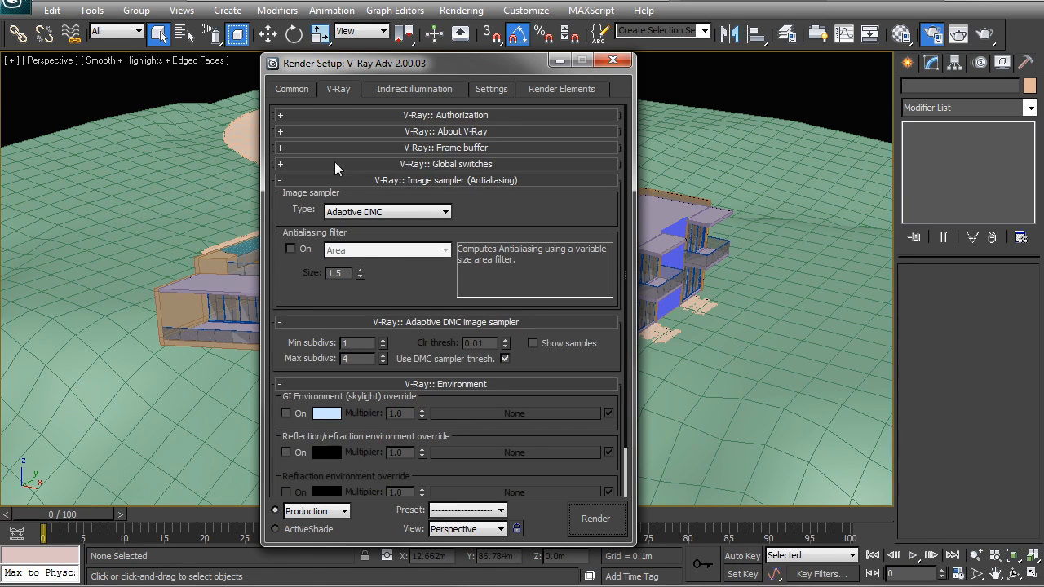
{"action": "scroll", "scroll_direction": "down", "scroll_amount": 3}
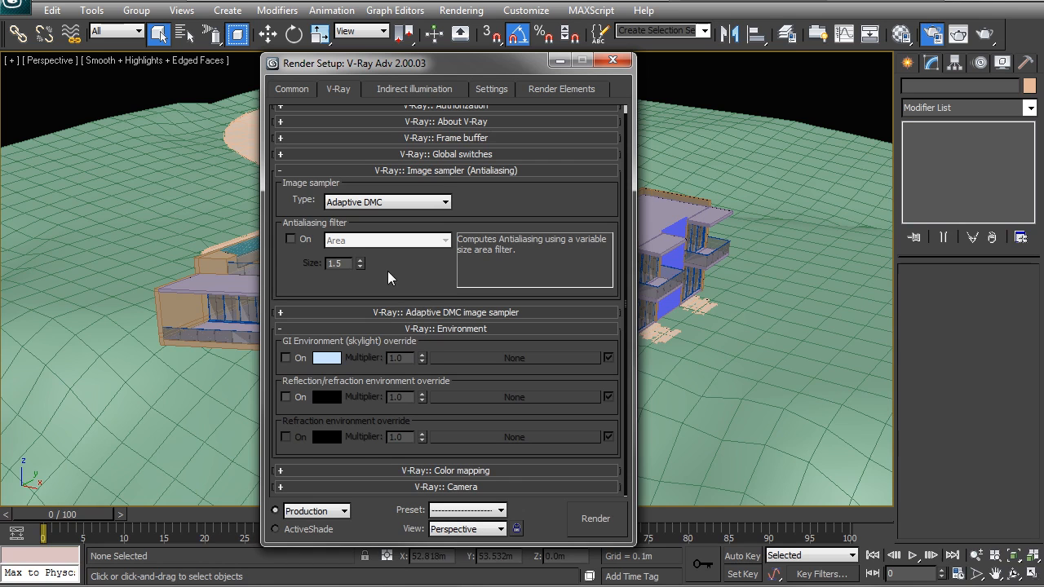
{"action": "left_click", "coordinate": [288, 357]}
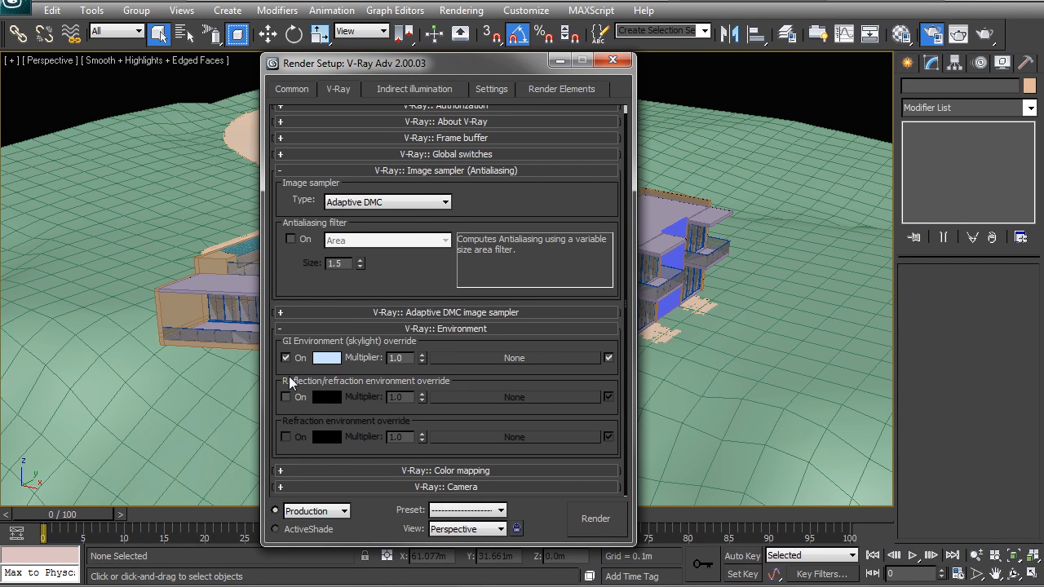
{"action": "mouse_move", "coordinate": [294, 405]}
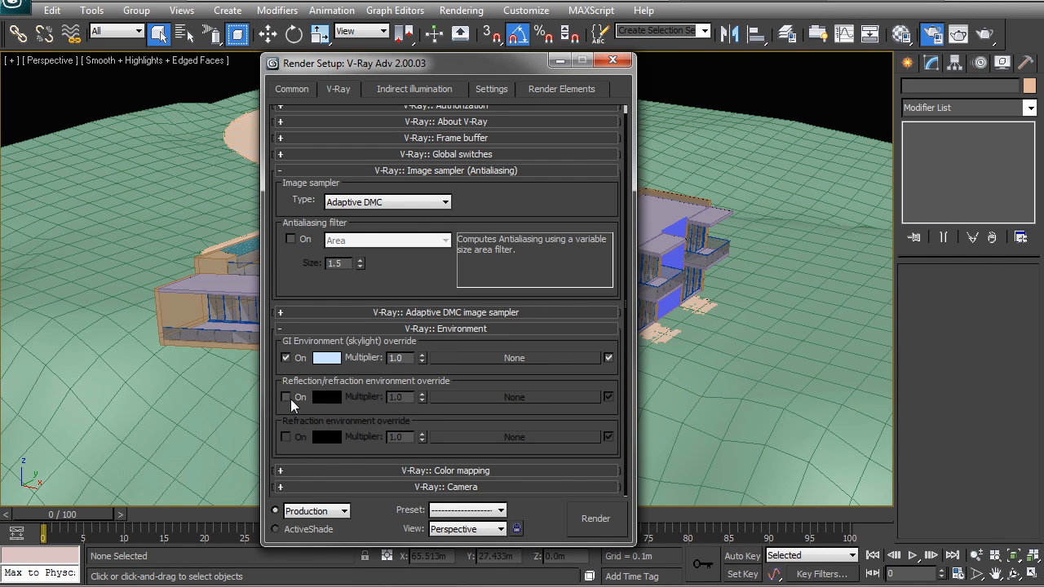
{"action": "left_click", "coordinate": [287, 398]}
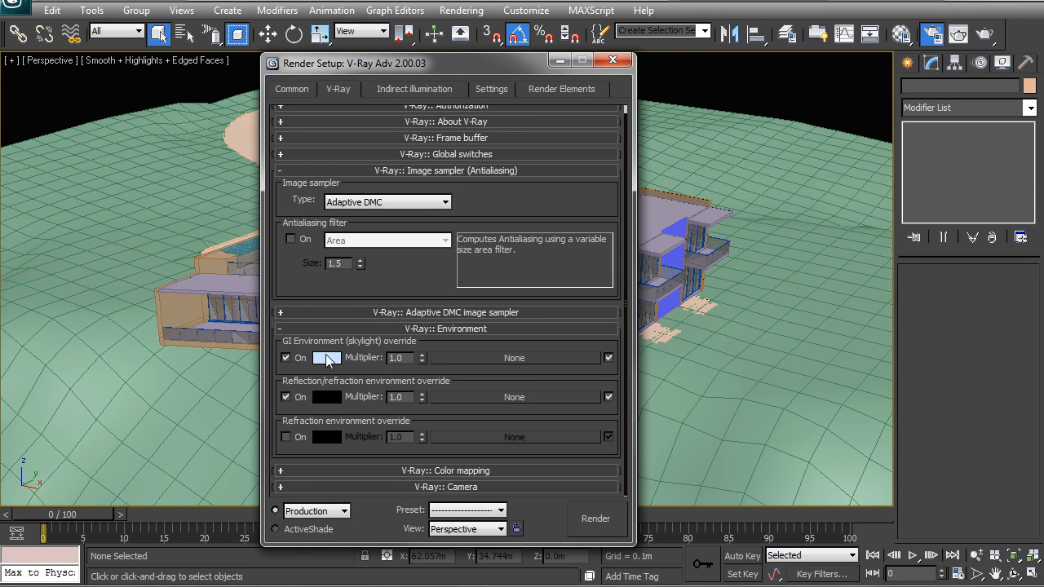
{"action": "left_click", "coordinate": [326, 357]}
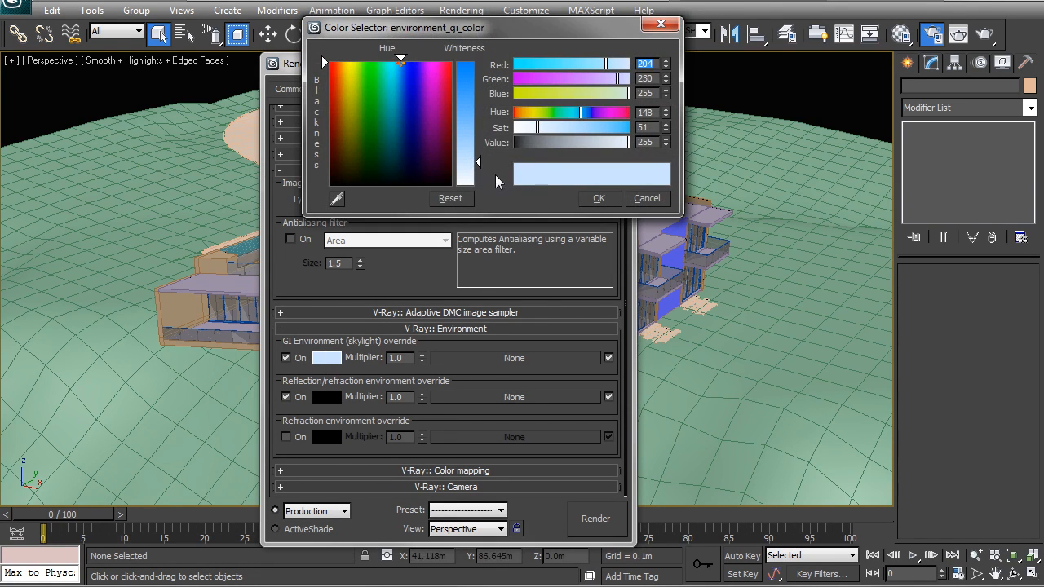
{"action": "left_click_drag", "start_coordinate": [480, 161], "coordinate": [479, 177]}
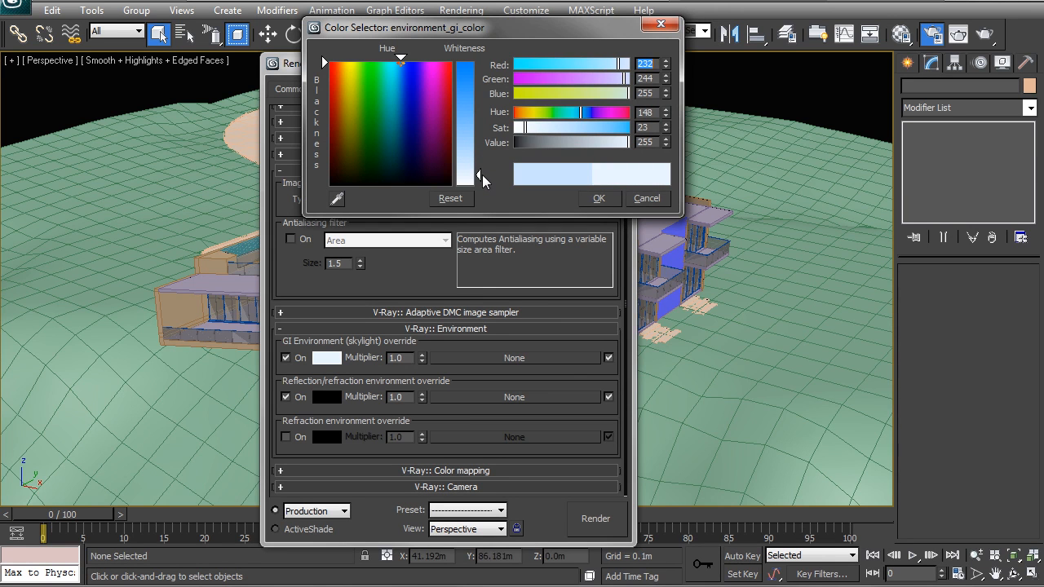
{"action": "left_click", "coordinate": [598, 198]}
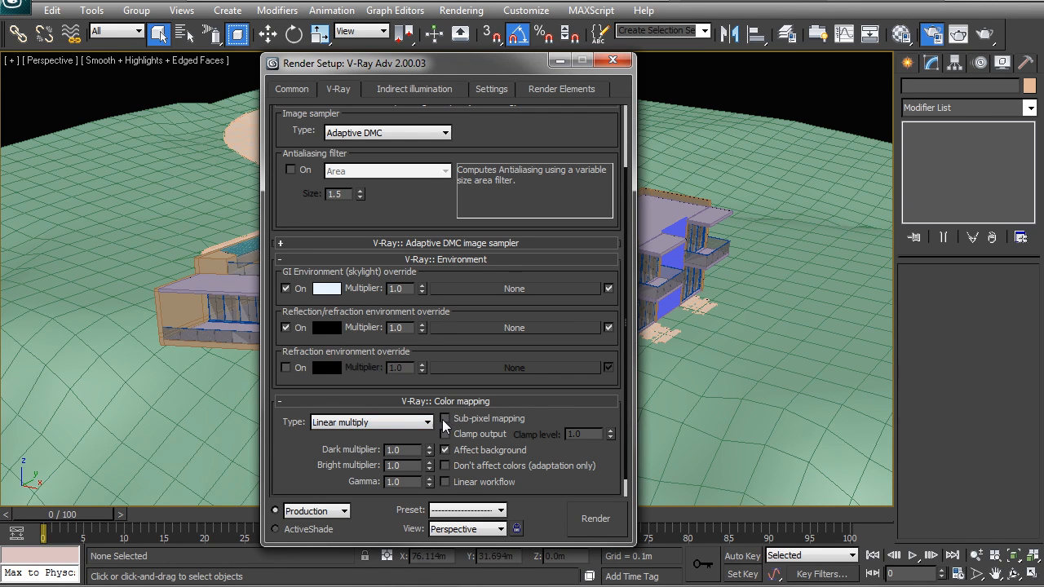
{"action": "left_click", "coordinate": [444, 417]}
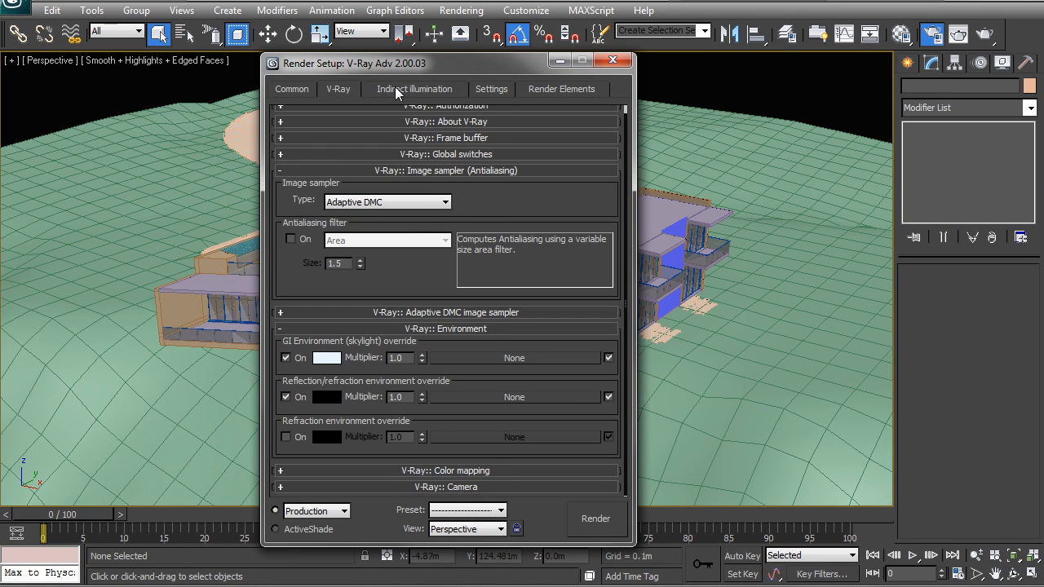
Step: Set secondary GI to Light cache with sample size 0.05, Show calc. phase on and Filter None
{"action": "left_click", "coordinate": [414, 88]}
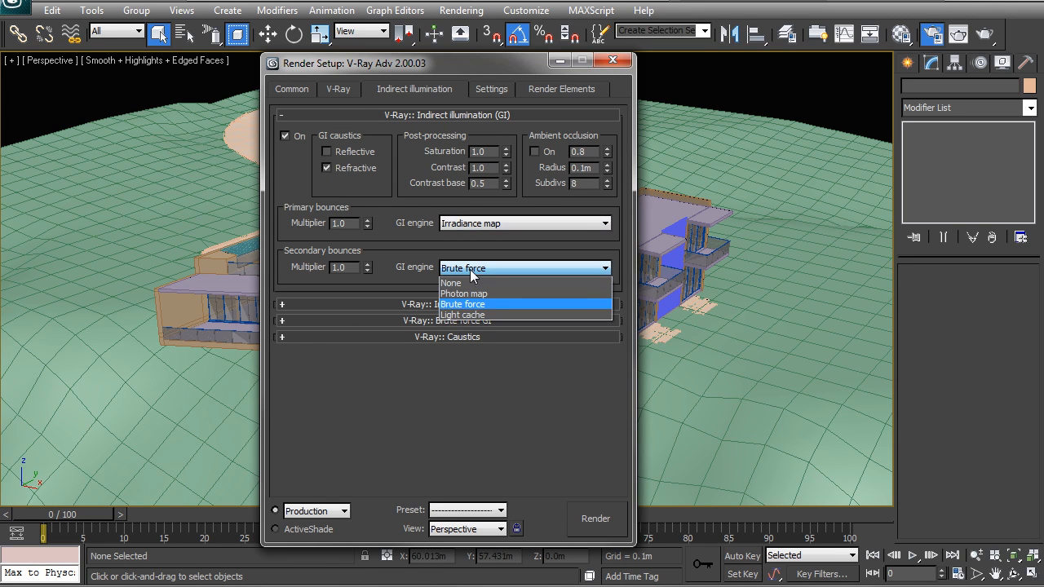
{"action": "left_click", "coordinate": [463, 314]}
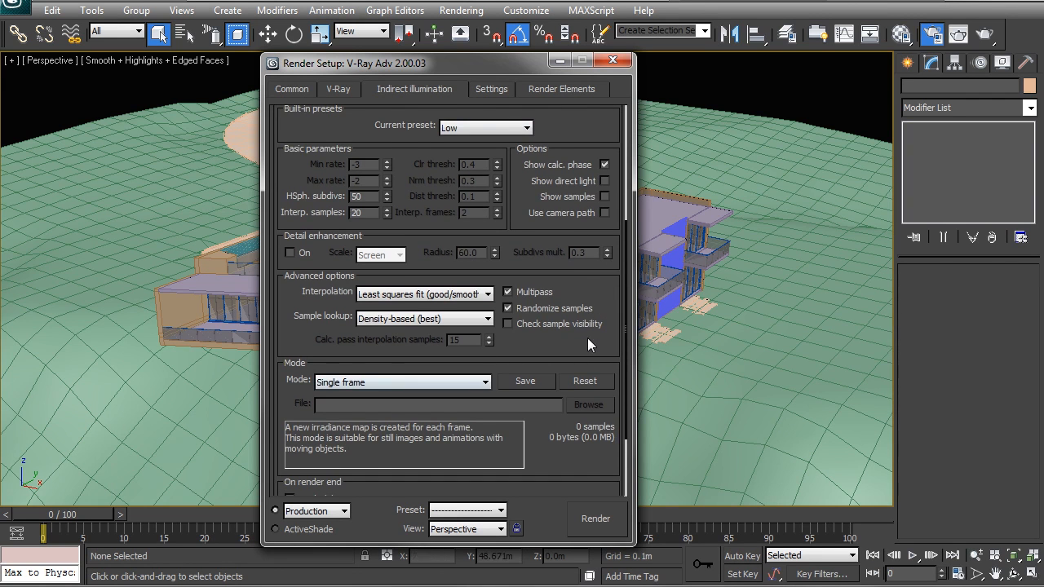
{"action": "scroll", "scroll_direction": "down", "scroll_amount": 3}
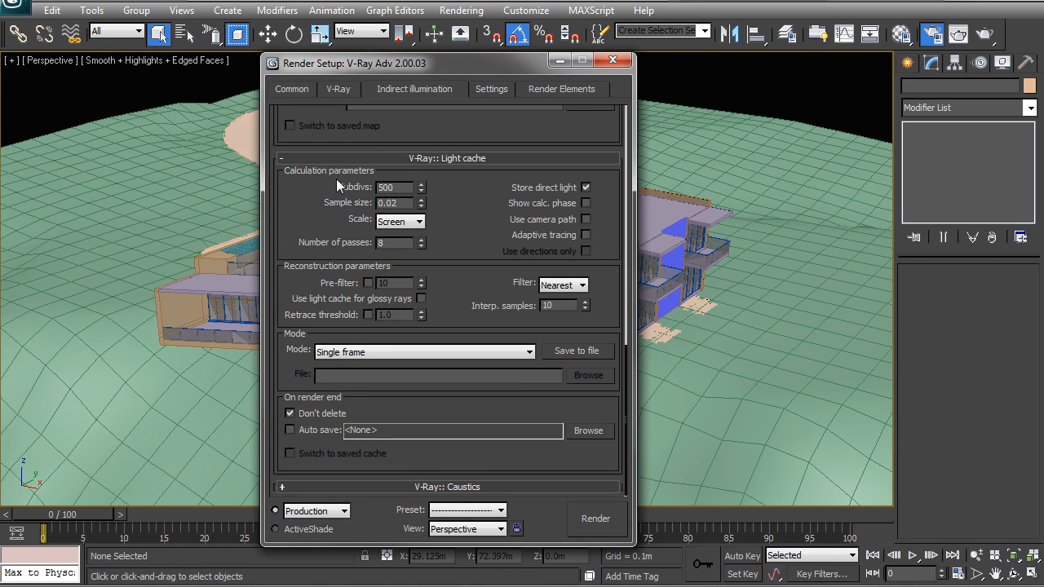
{"action": "type", "text": "0.05"}
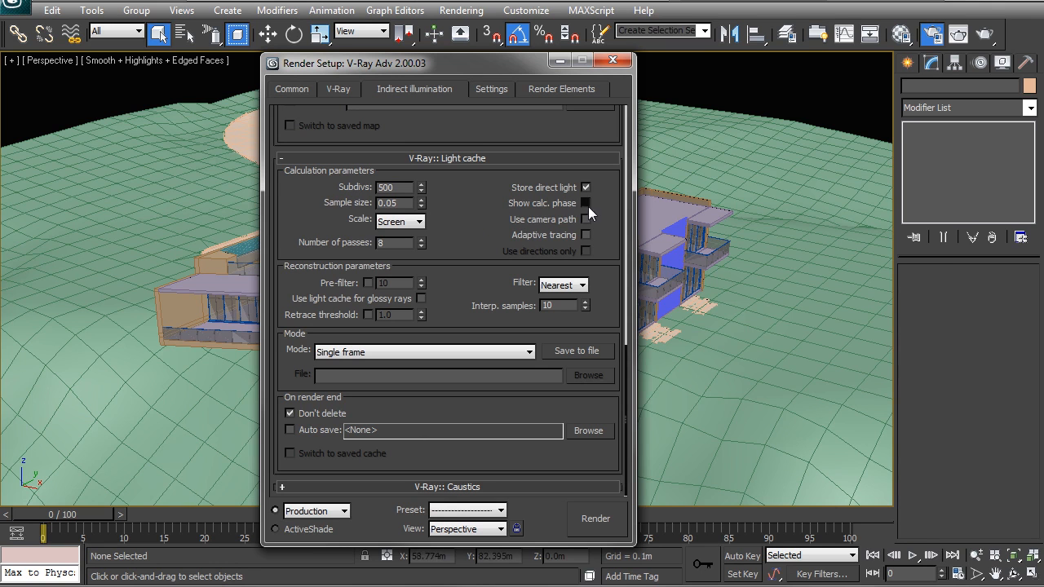
{"action": "left_click", "coordinate": [580, 284]}
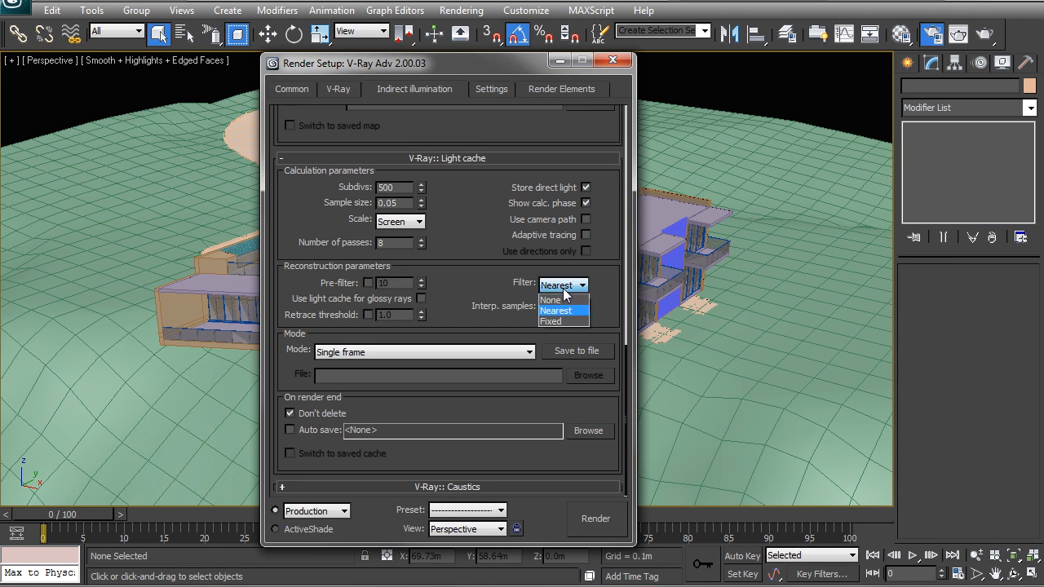
{"action": "left_click", "coordinate": [550, 300]}
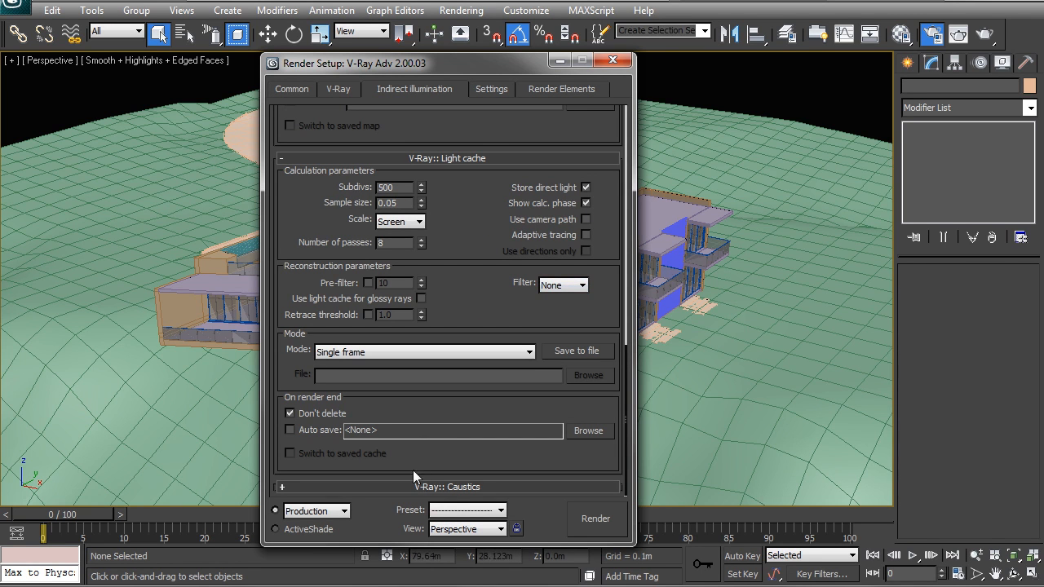
{"action": "left_click", "coordinate": [491, 88]}
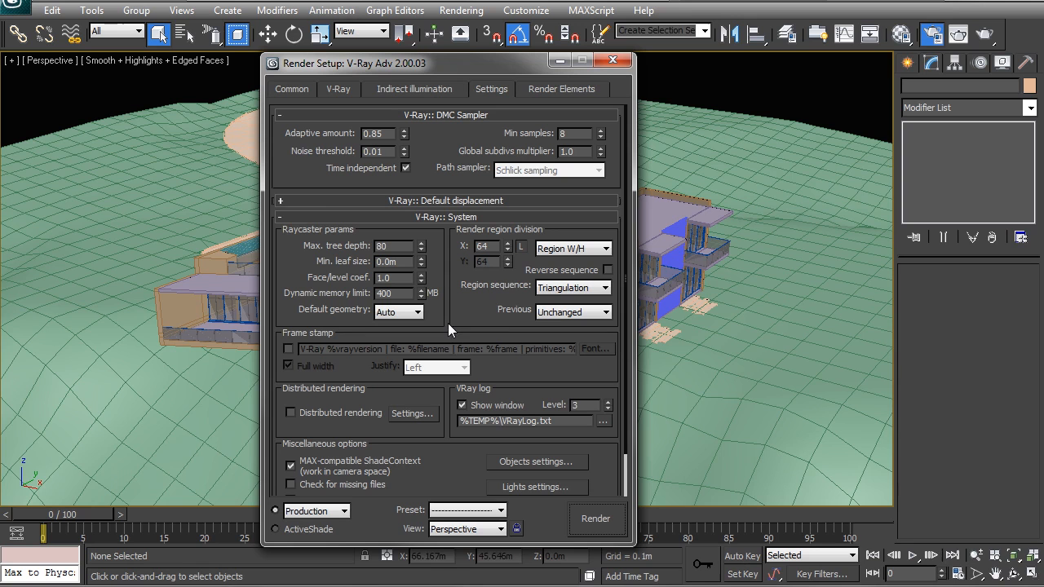
{"action": "mouse_move", "coordinate": [388, 155]}
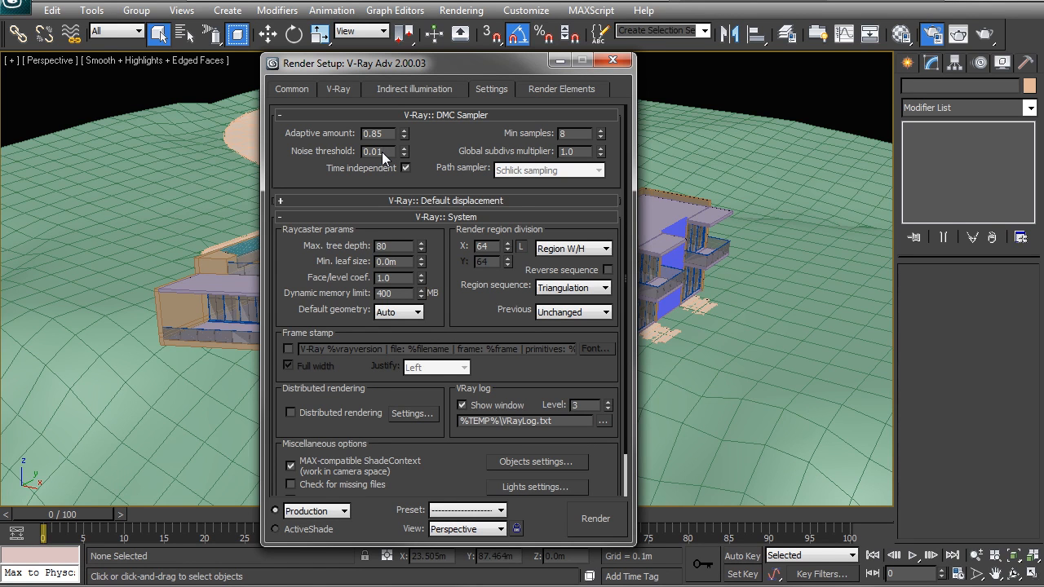
Step: Enter 0.005 as the DMC sampler noise threshold in the Settings tab
{"action": "type", "text": "0.005"}
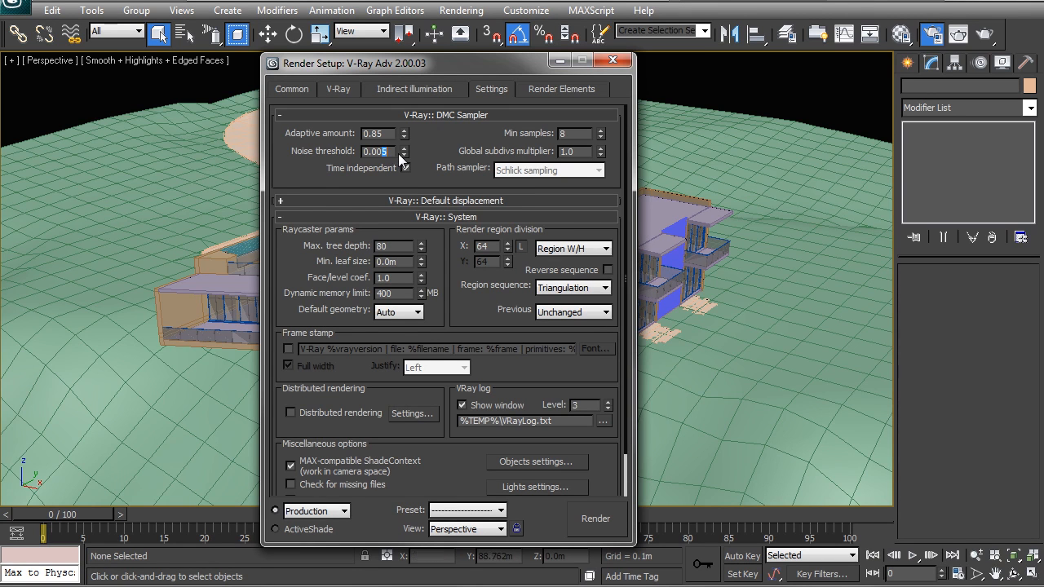
{"action": "left_click", "coordinate": [421, 167]}
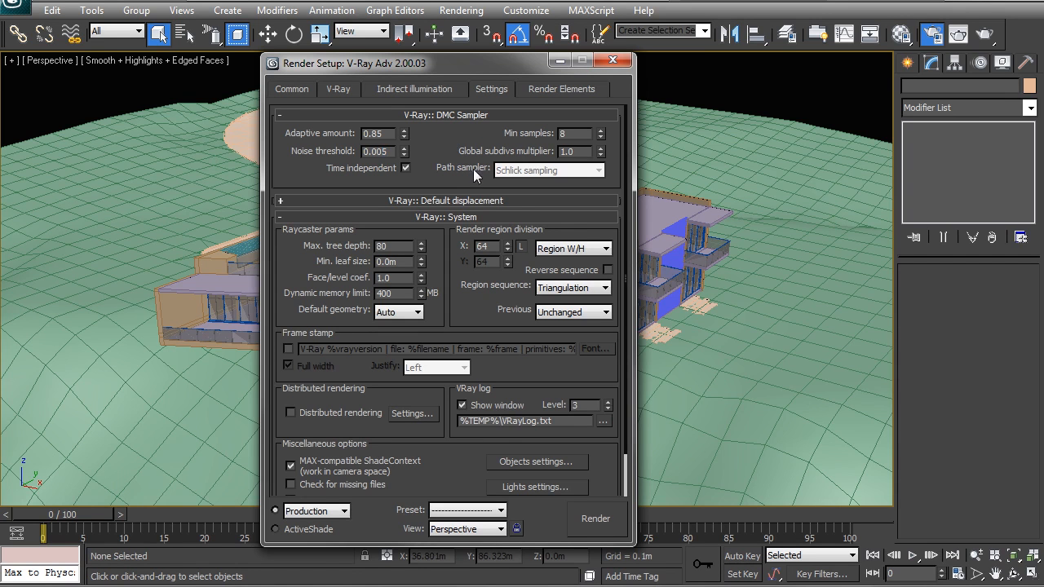
{"action": "left_click", "coordinate": [577, 150]}
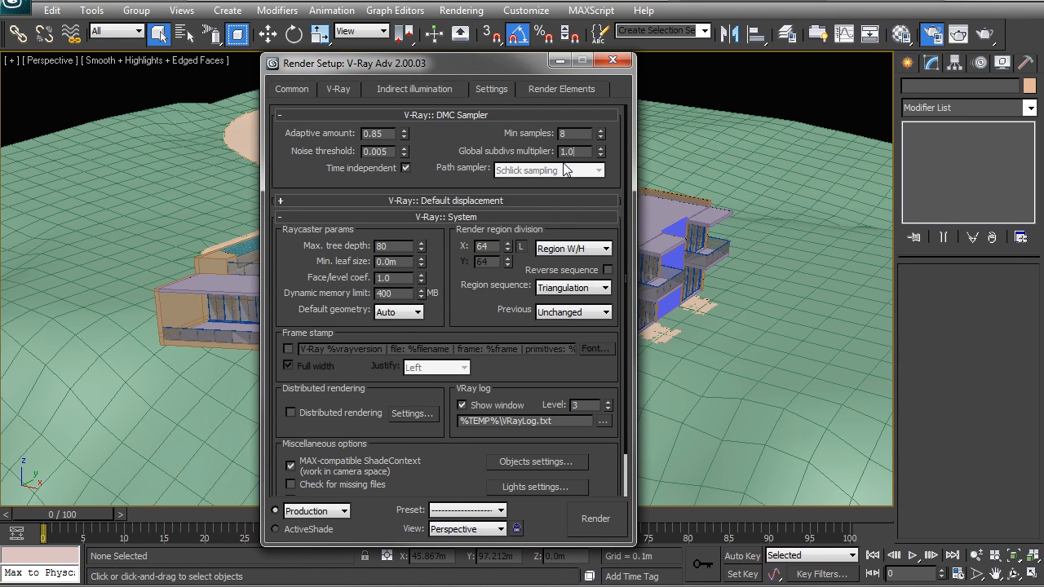
{"action": "mouse_move", "coordinate": [719, 88]}
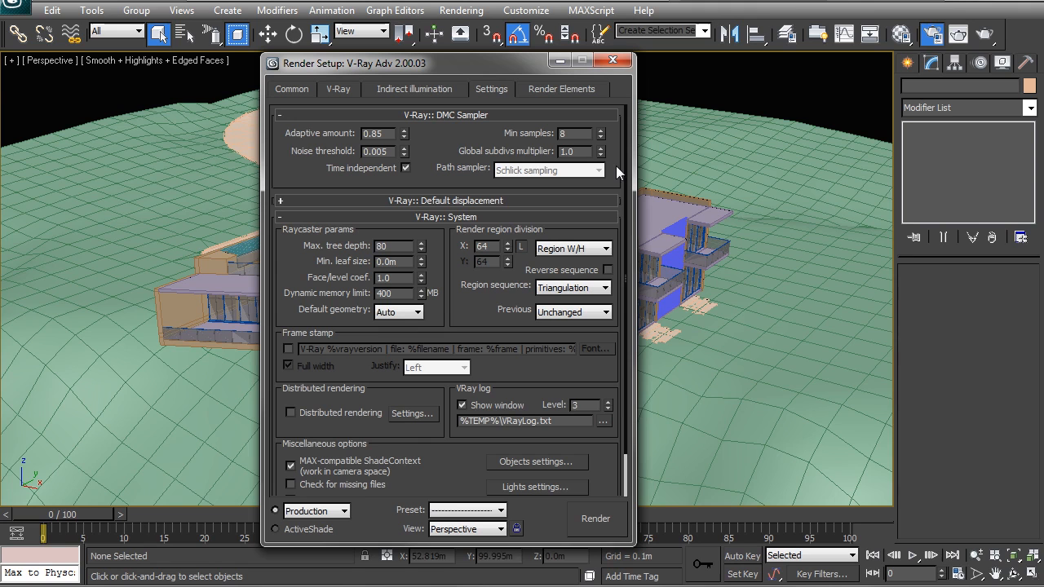
{"action": "mouse_move", "coordinate": [585, 155]}
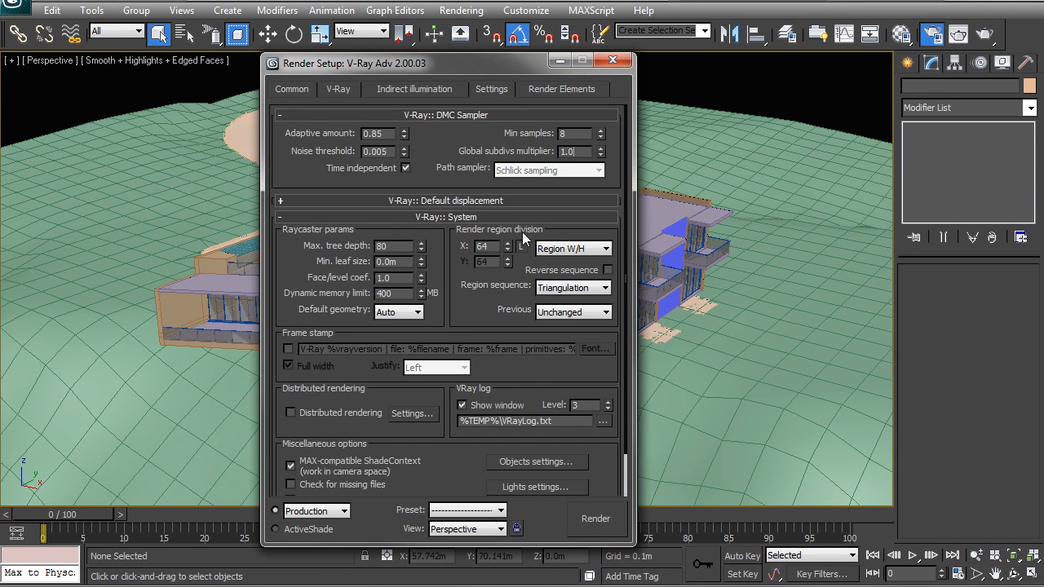
{"action": "mouse_move", "coordinate": [469, 101]}
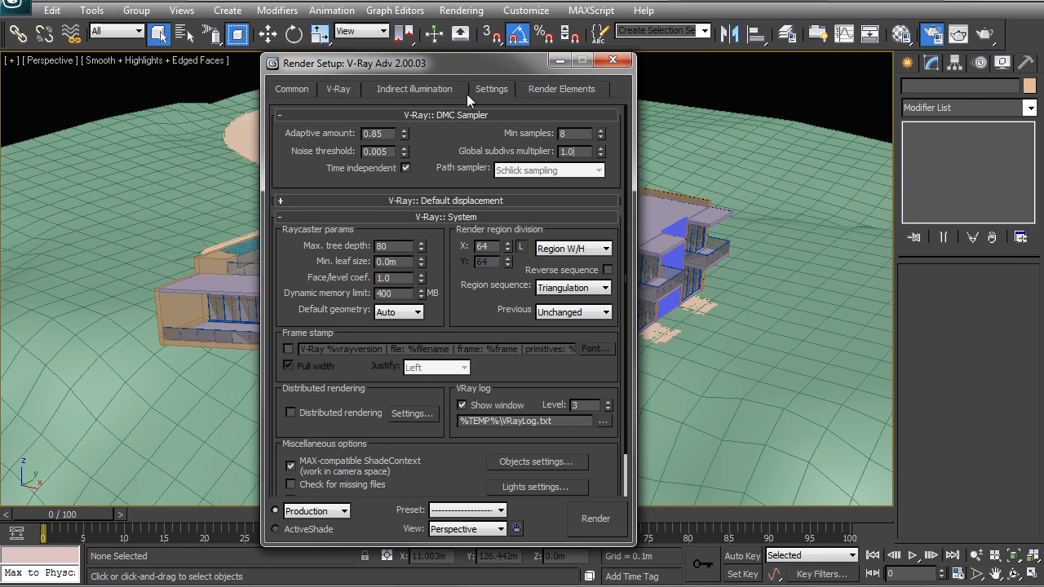
{"action": "mouse_move", "coordinate": [406, 298]}
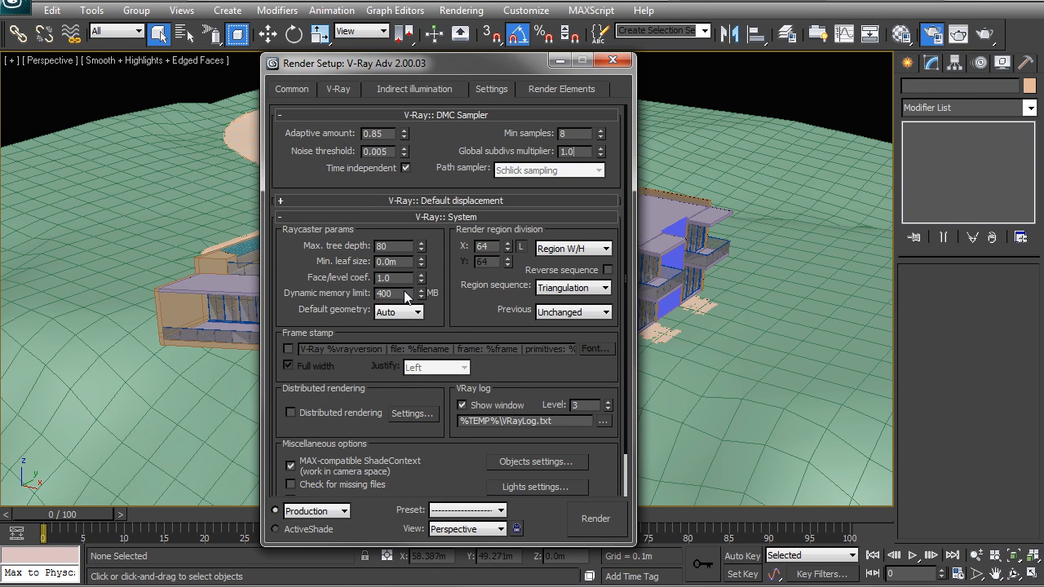
Step: In V-Ray System, keep a 400 MB dynamic memory limit and set Region sequence to Left->Right
{"action": "triple_click", "coordinate": [395, 293]}
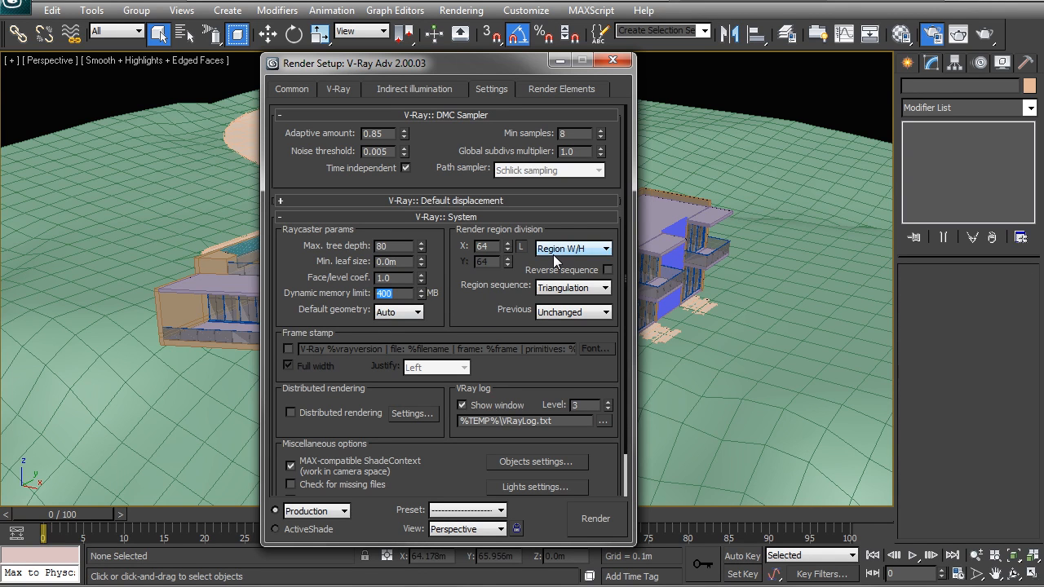
{"action": "mouse_move", "coordinate": [563, 294]}
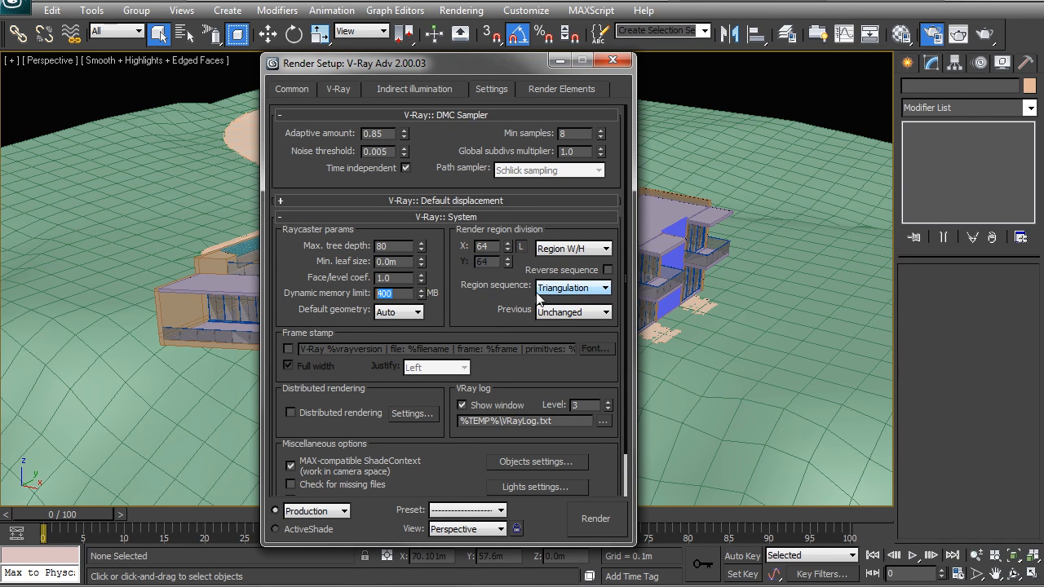
{"action": "left_click", "coordinate": [603, 287]}
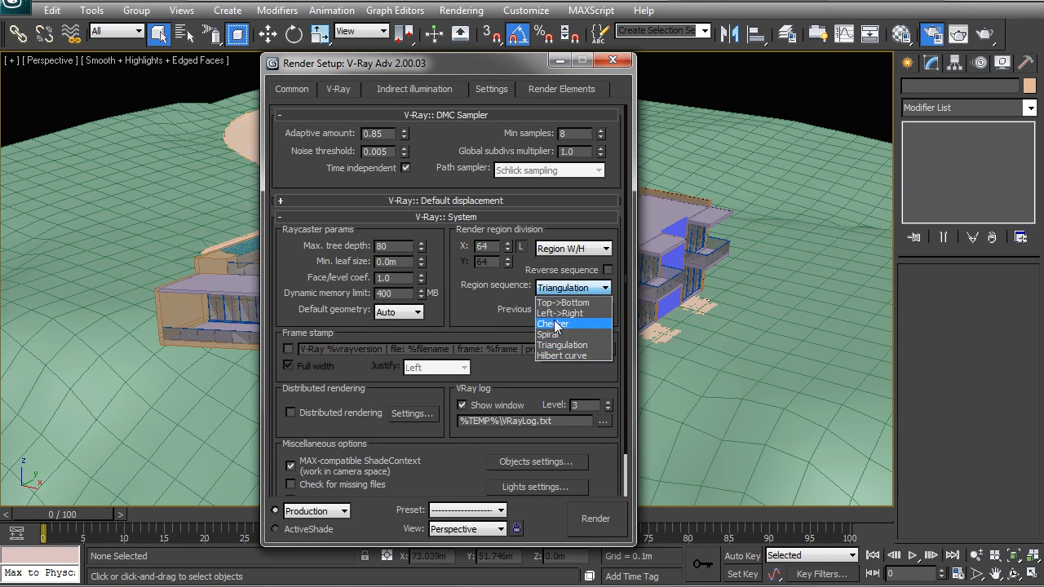
{"action": "mouse_move", "coordinate": [552, 313]}
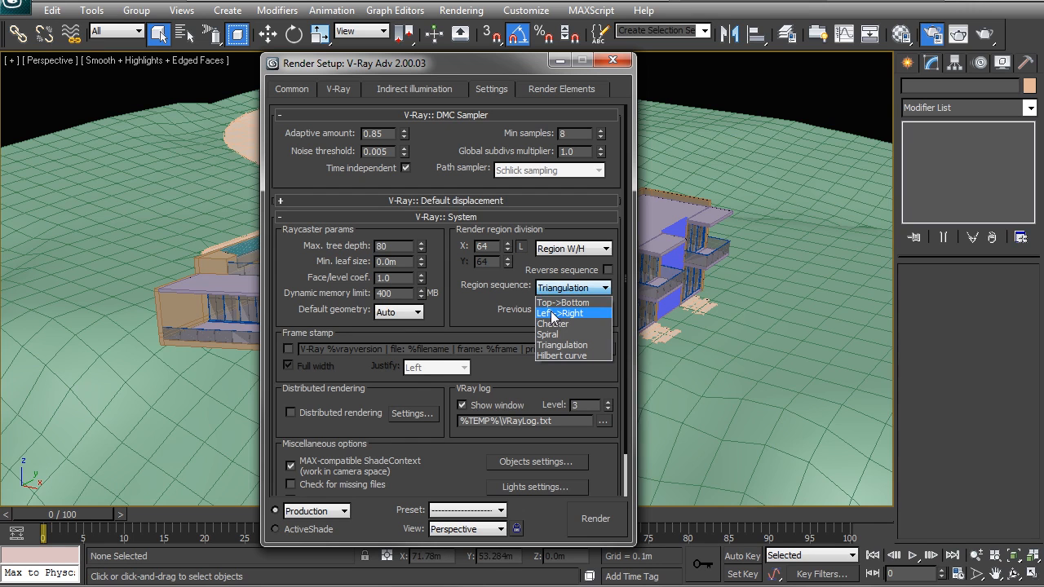
{"action": "mouse_move", "coordinate": [573, 301]}
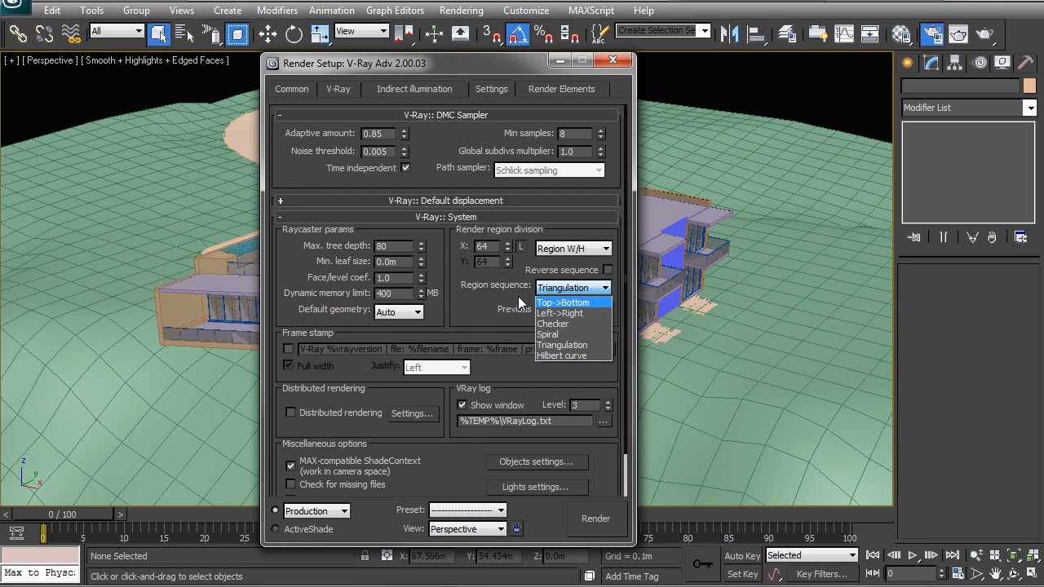
{"action": "mouse_move", "coordinate": [535, 312]}
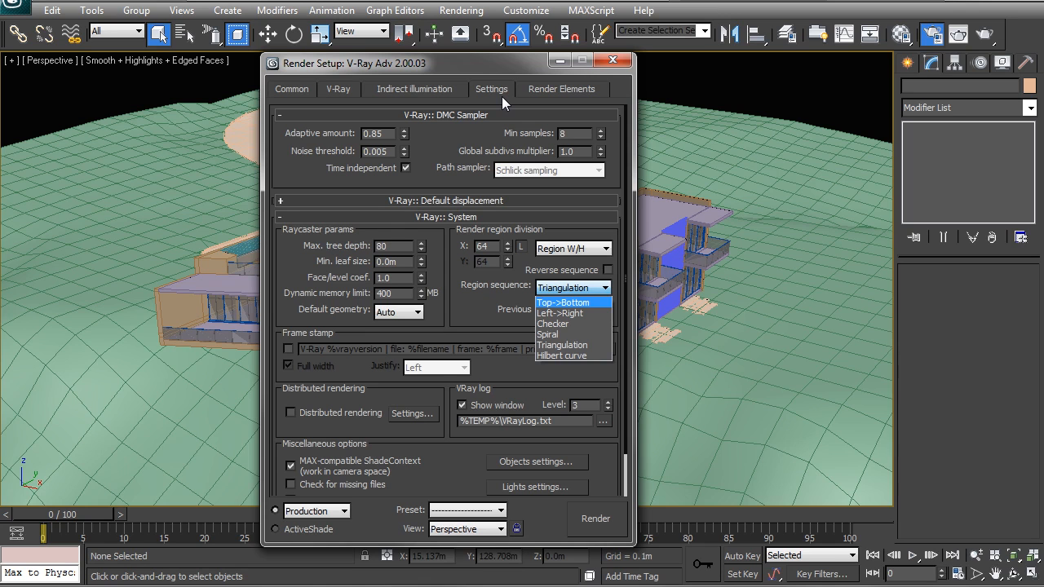
{"action": "mouse_move", "coordinate": [543, 267]}
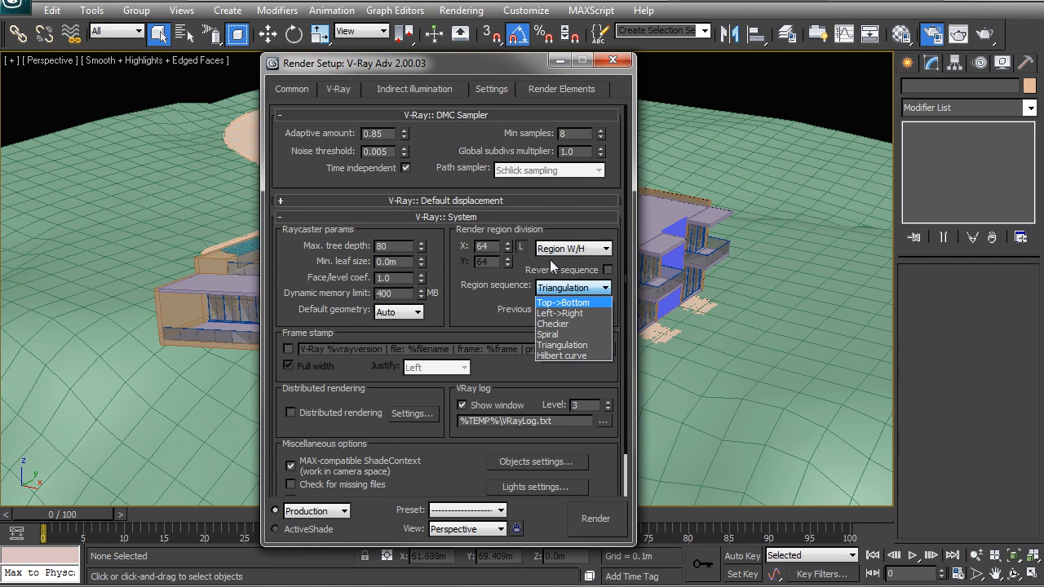
{"action": "mouse_move", "coordinate": [552, 305]}
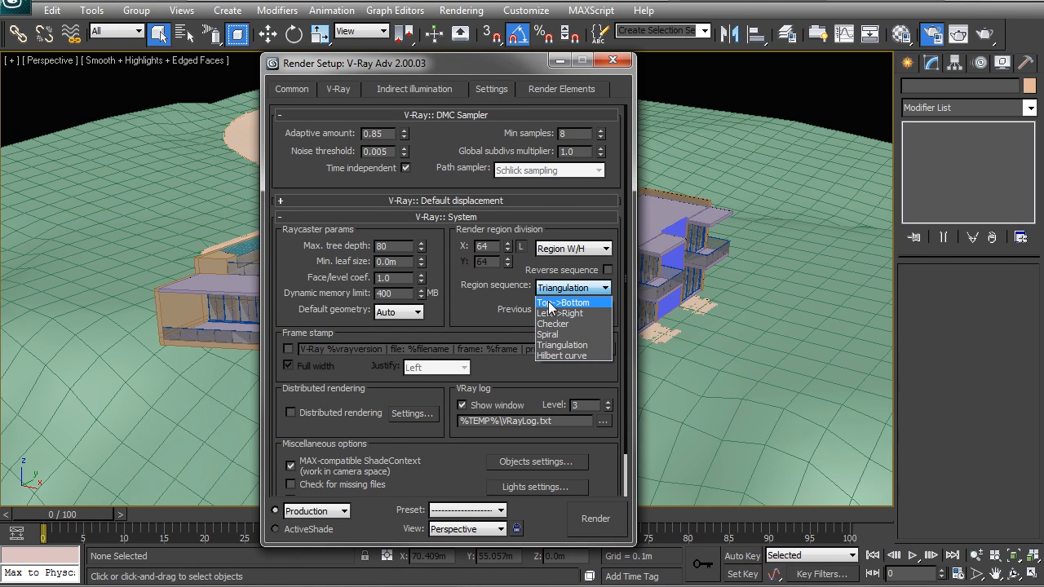
{"action": "left_click", "coordinate": [561, 314]}
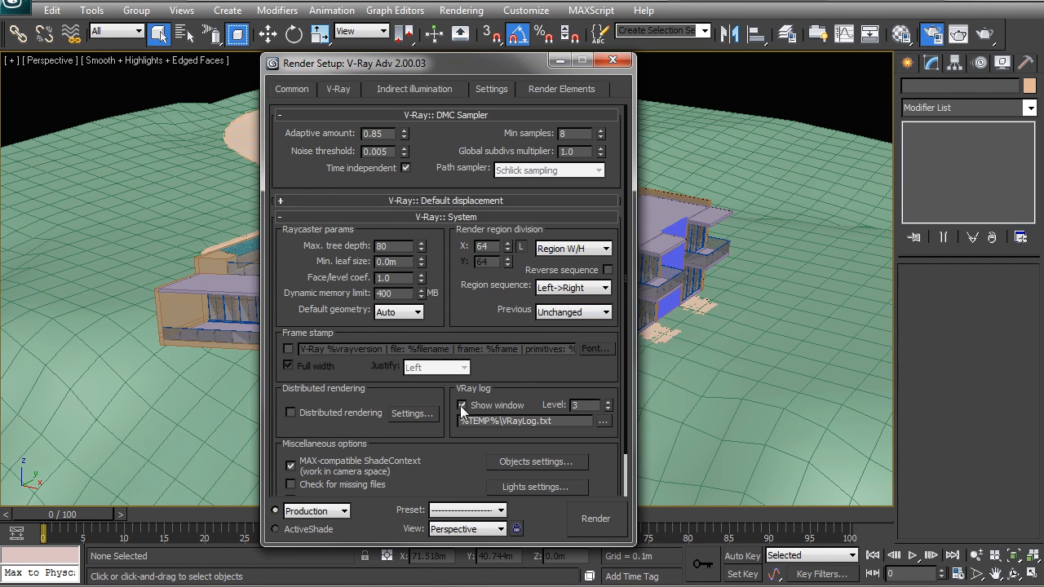
{"action": "mouse_move", "coordinate": [486, 417]}
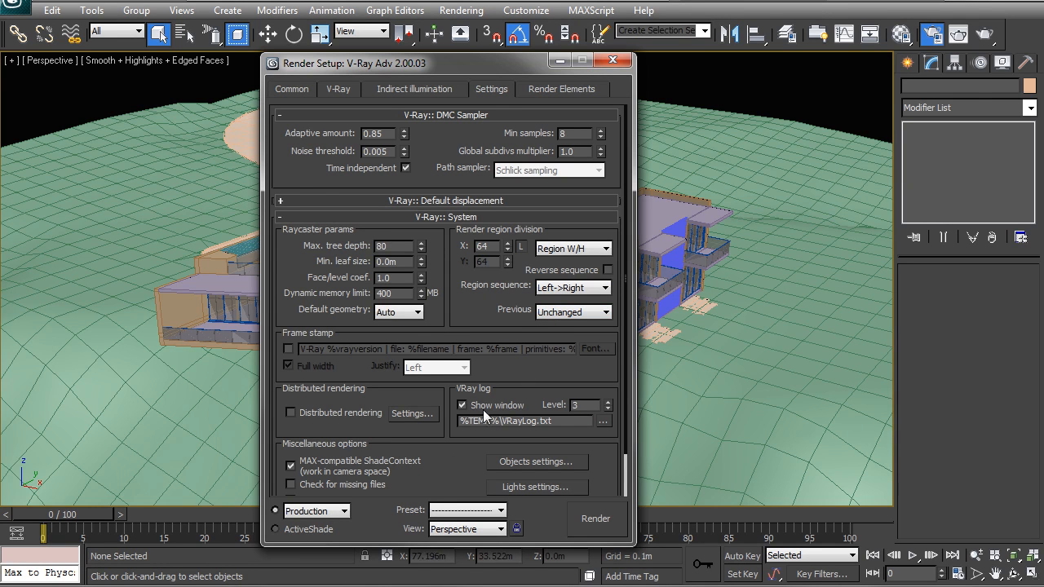
{"action": "mouse_move", "coordinate": [461, 416]}
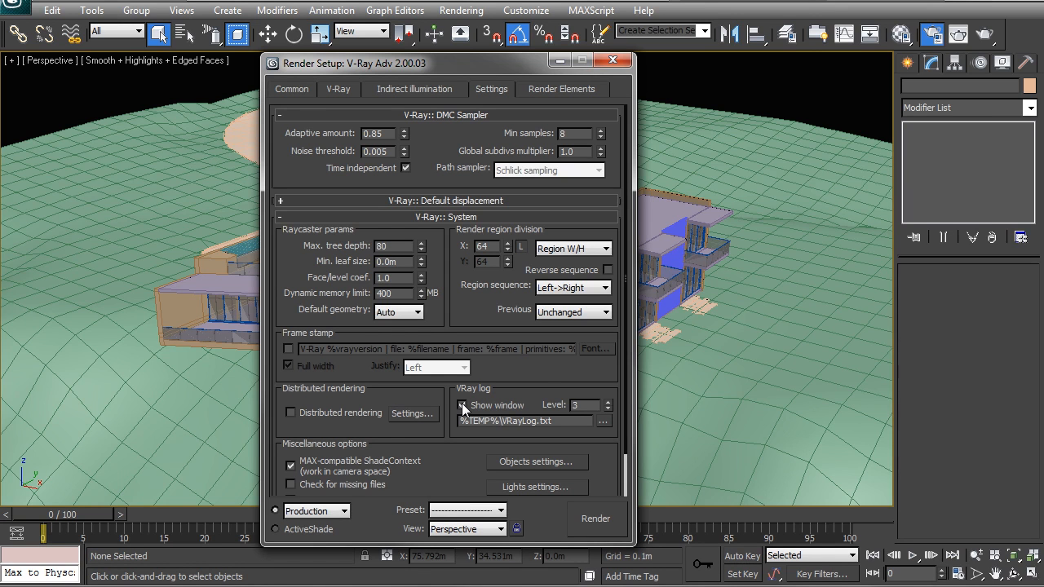
Step: Uncheck Show window for the V-Ray log in the System rollout
{"action": "scroll", "scroll_direction": "down", "scroll_amount": 3}
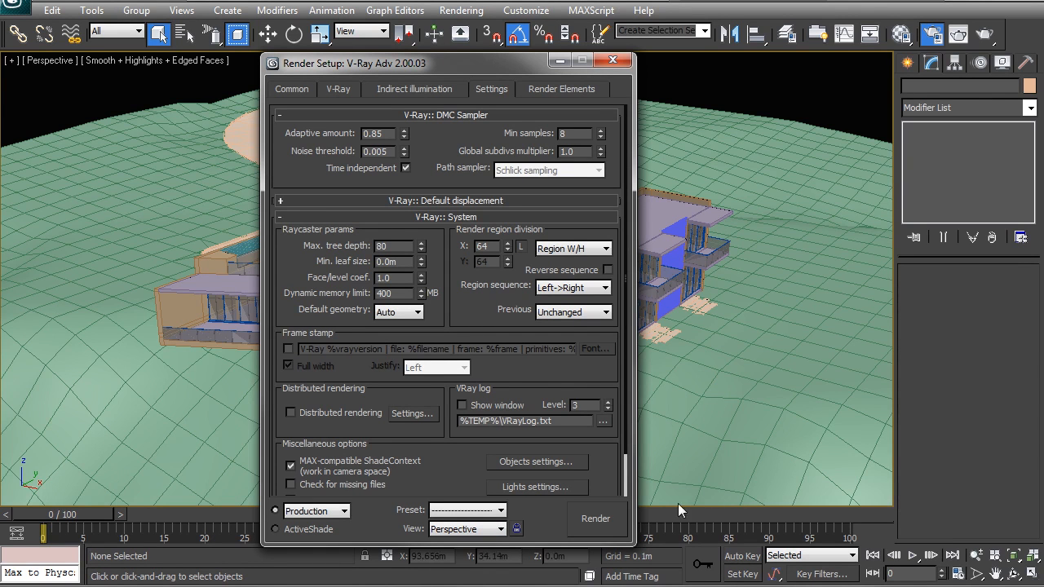
{"action": "left_click", "coordinate": [416, 311]}
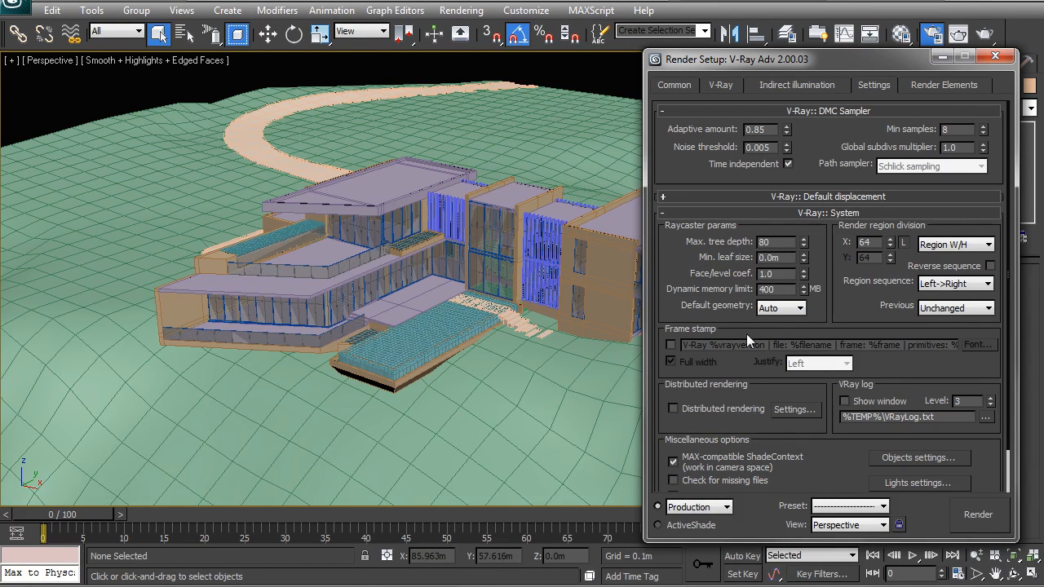
{"action": "mouse_move", "coordinate": [799, 307]}
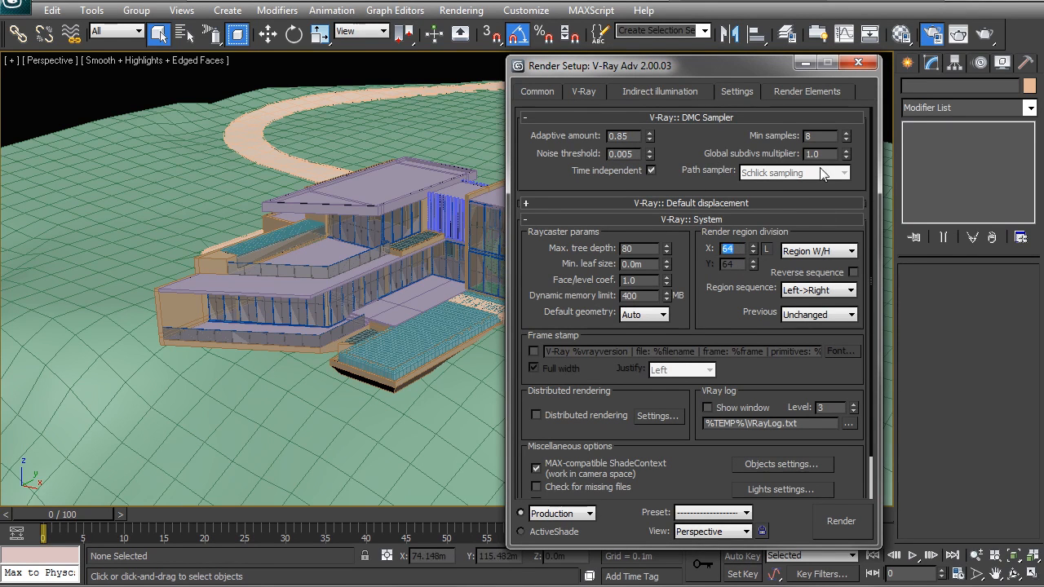
Step: Leave Area to Render set to View in the Common parameters
{"action": "left_click", "coordinate": [536, 92]}
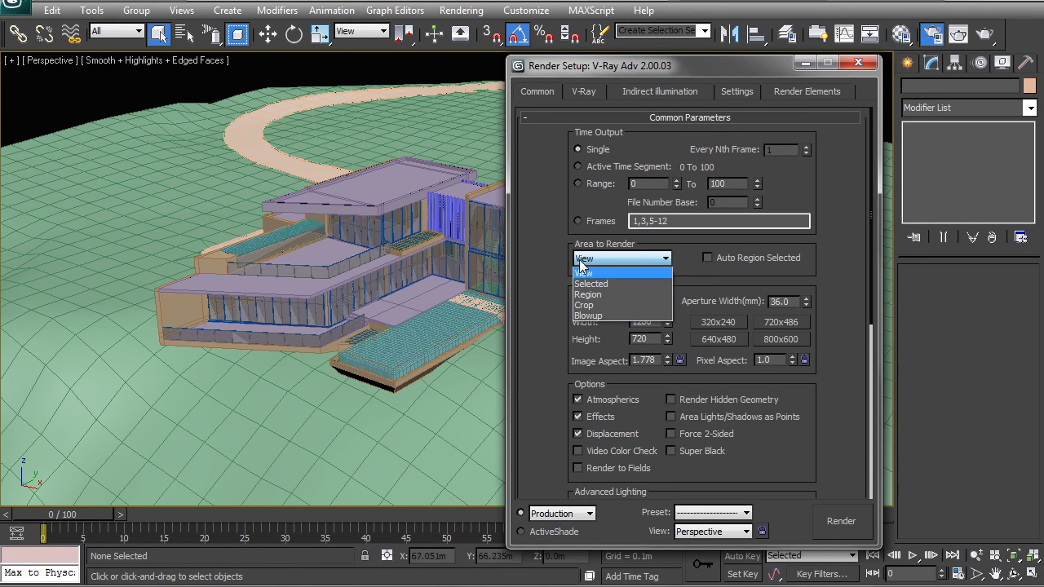
{"action": "mouse_move", "coordinate": [587, 293]}
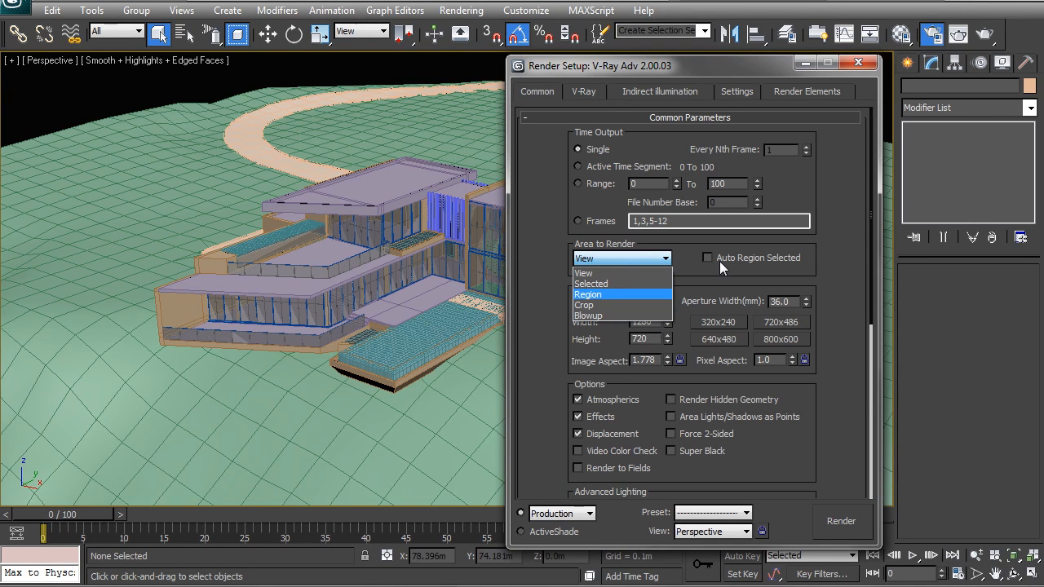
{"action": "left_click", "coordinate": [583, 272]}
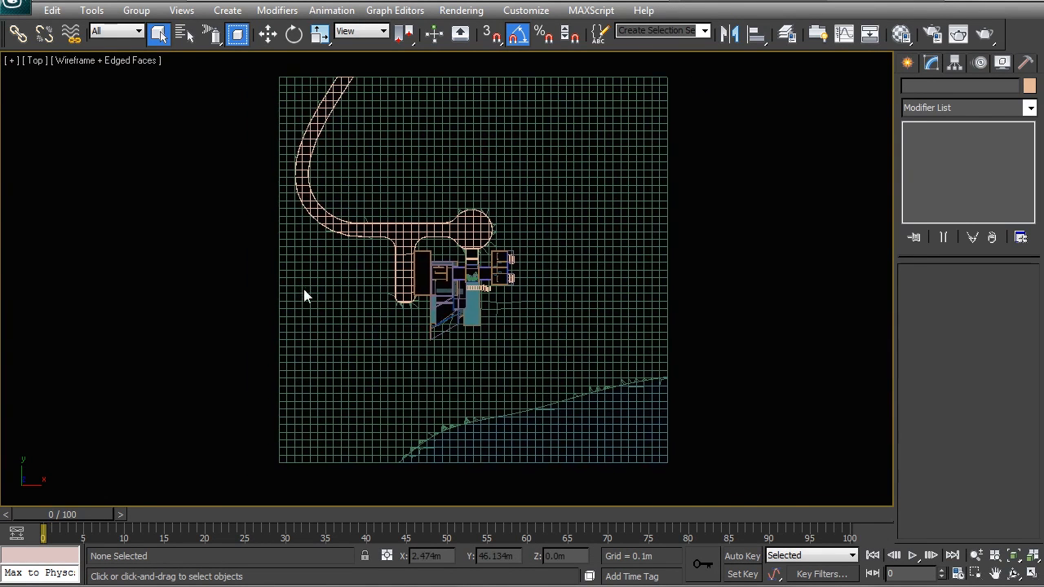
Step: Make layer 0 (default) current in the Layer Manager and go to creating lights
{"action": "left_click", "coordinate": [786, 33]}
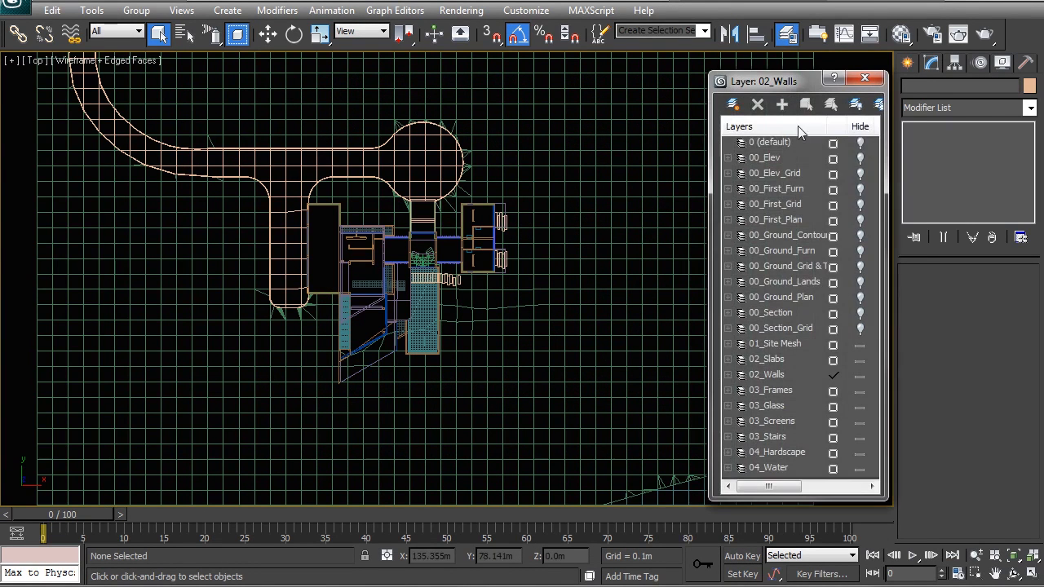
{"action": "left_click", "coordinate": [770, 142]}
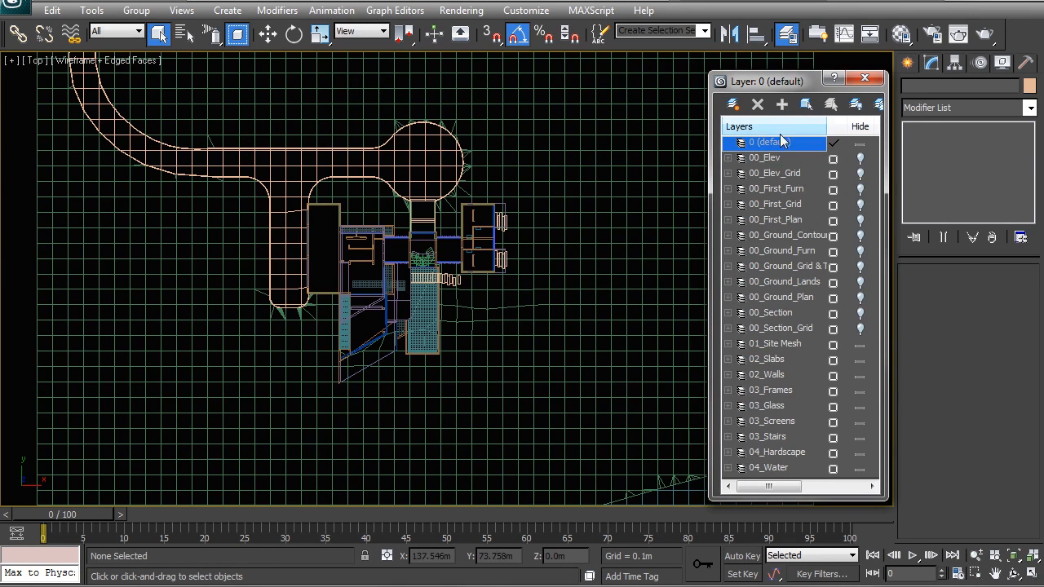
{"action": "left_click", "coordinate": [879, 78]}
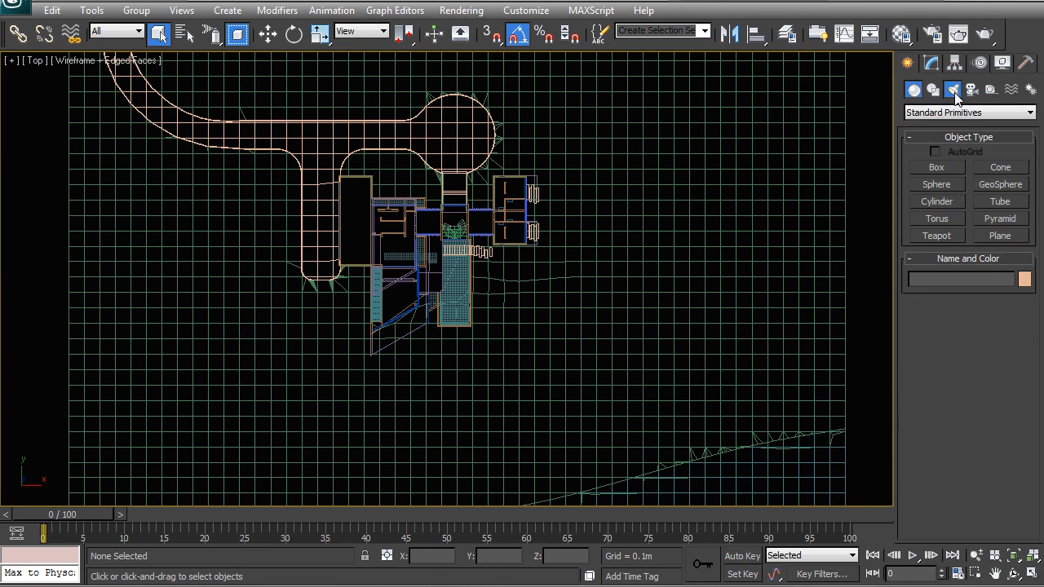
{"action": "left_click", "coordinate": [933, 91]}
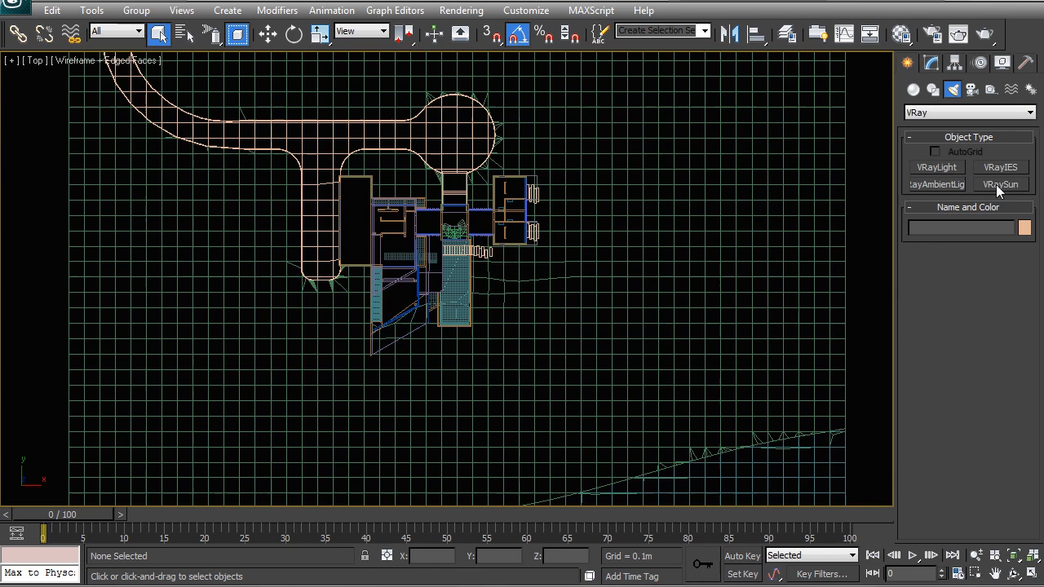
Step: Place a VRaySun aimed at the house, raise it above the terrain and return to the Top view
{"action": "left_click", "coordinate": [1000, 184]}
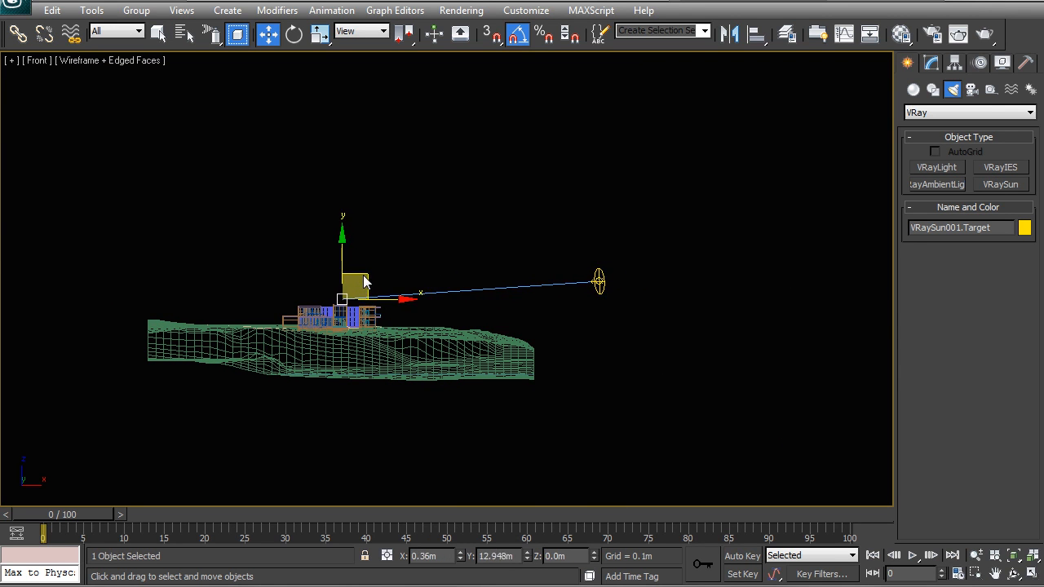
{"action": "left_click_drag", "start_coordinate": [355, 281], "coordinate": [372, 365]}
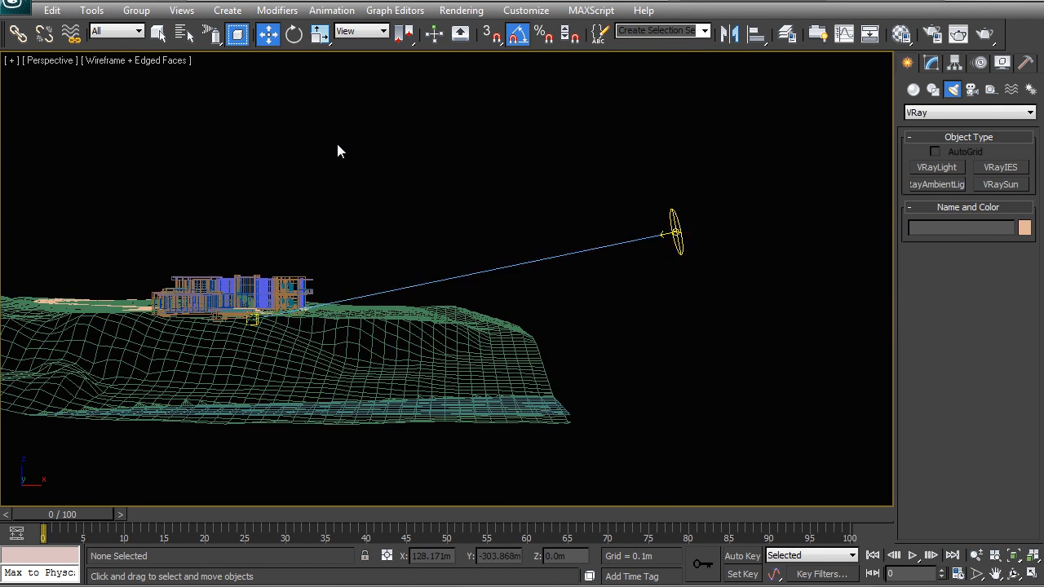
{"action": "key", "text": "T"}
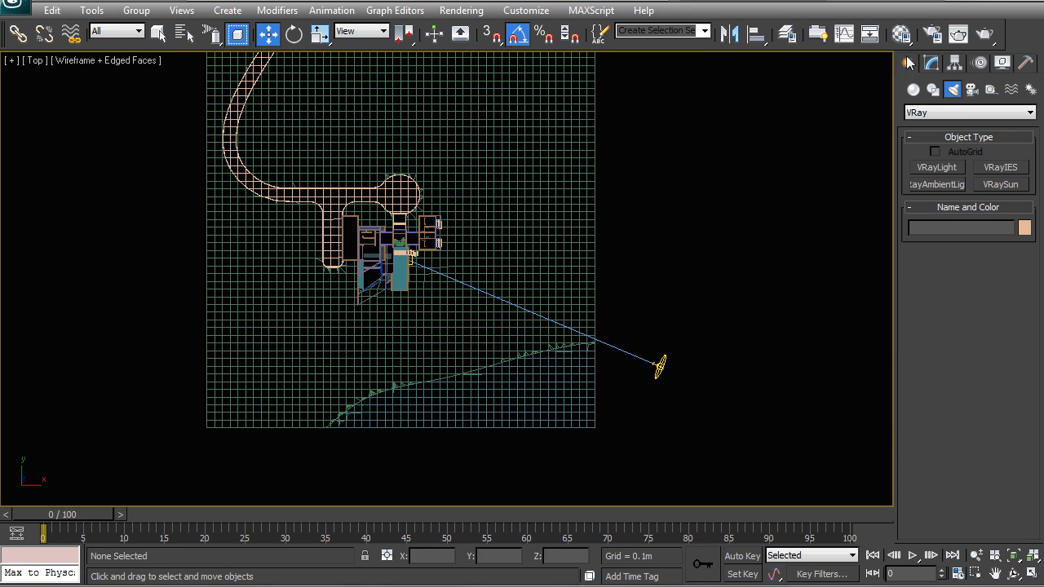
Step: Place a targeted V-Ray Physical Camera in the Top view toward the house and look through it
{"action": "left_click", "coordinate": [975, 90]}
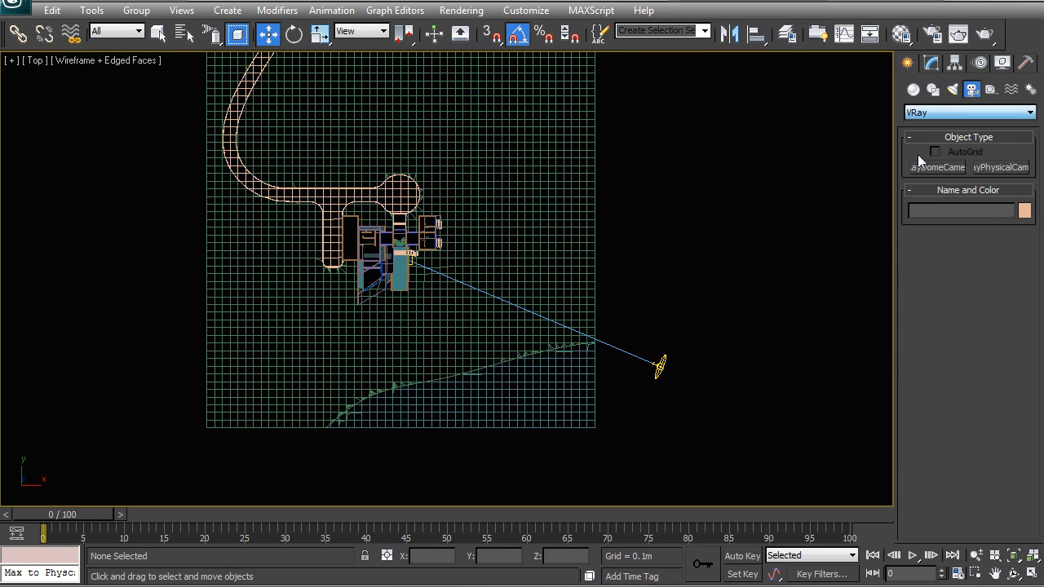
{"action": "left_click", "coordinate": [1001, 166]}
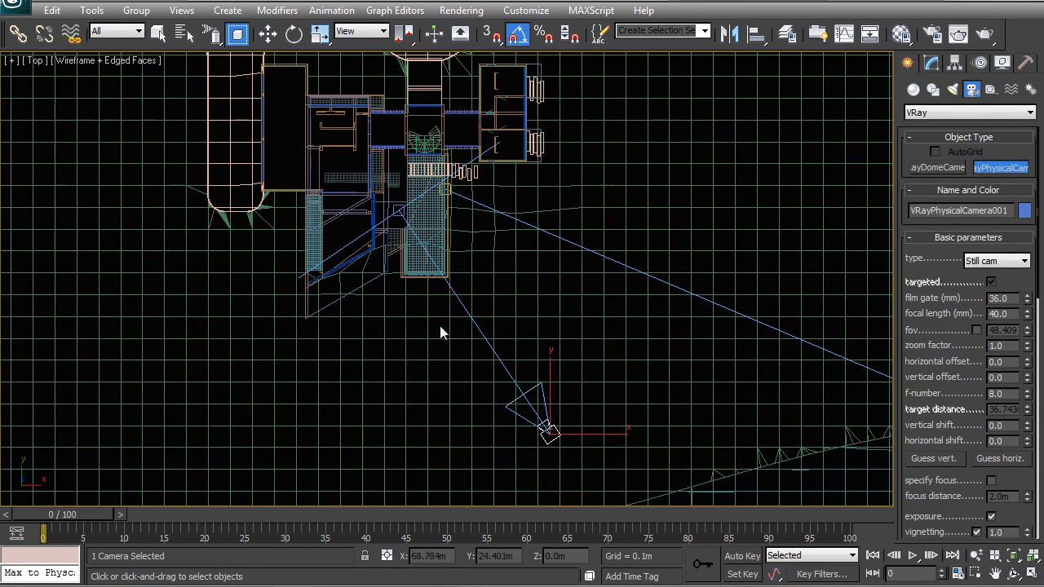
{"action": "key", "text": "F"}
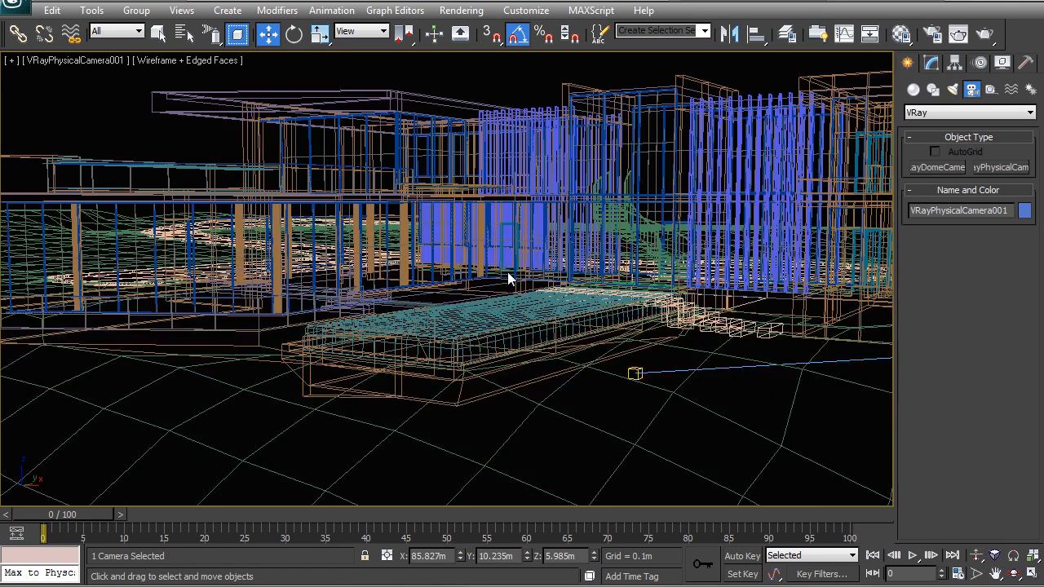
Step: Show the camera view shaded and dolly back so the whole house fits in frame
{"action": "key", "text": "F3"}
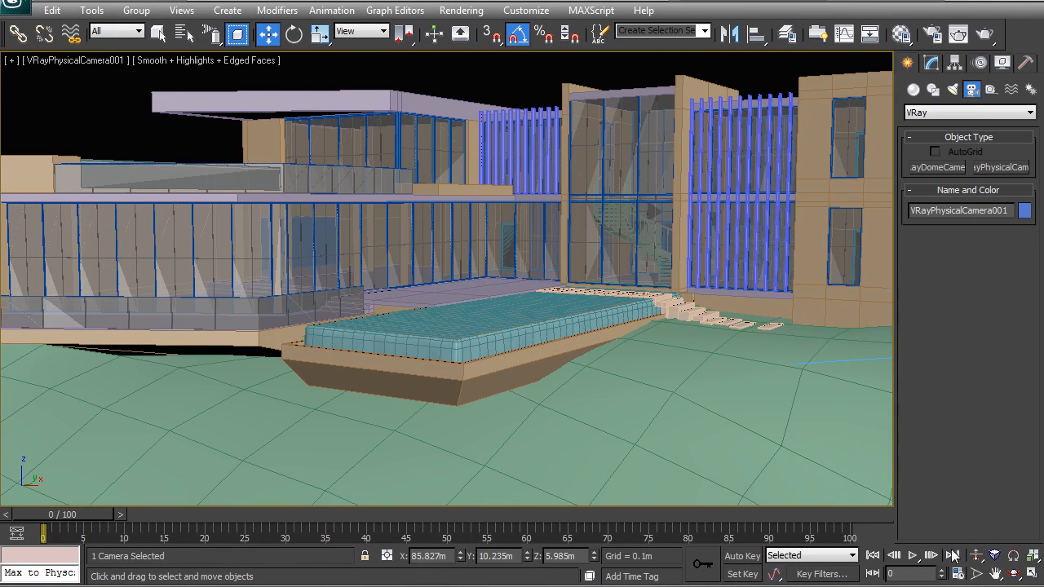
{"action": "mouse_move", "coordinate": [1028, 570]}
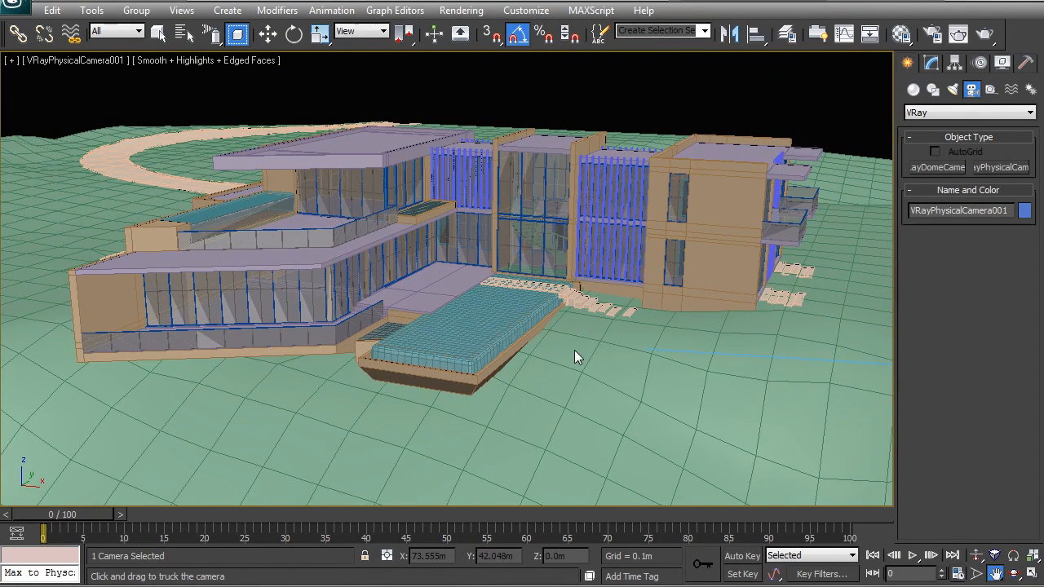
{"action": "left_click_drag", "start_coordinate": [574, 356], "coordinate": [644, 91]}
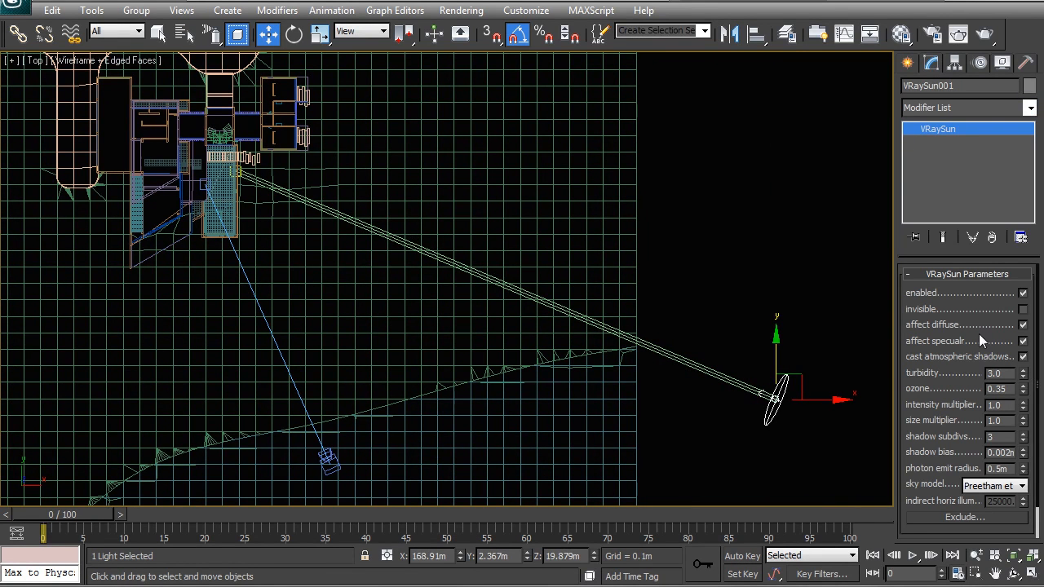
Step: Set the V-Ray Sun's size multiplier to 2.0 for a larger sun disc
{"action": "left_click", "coordinate": [995, 421]}
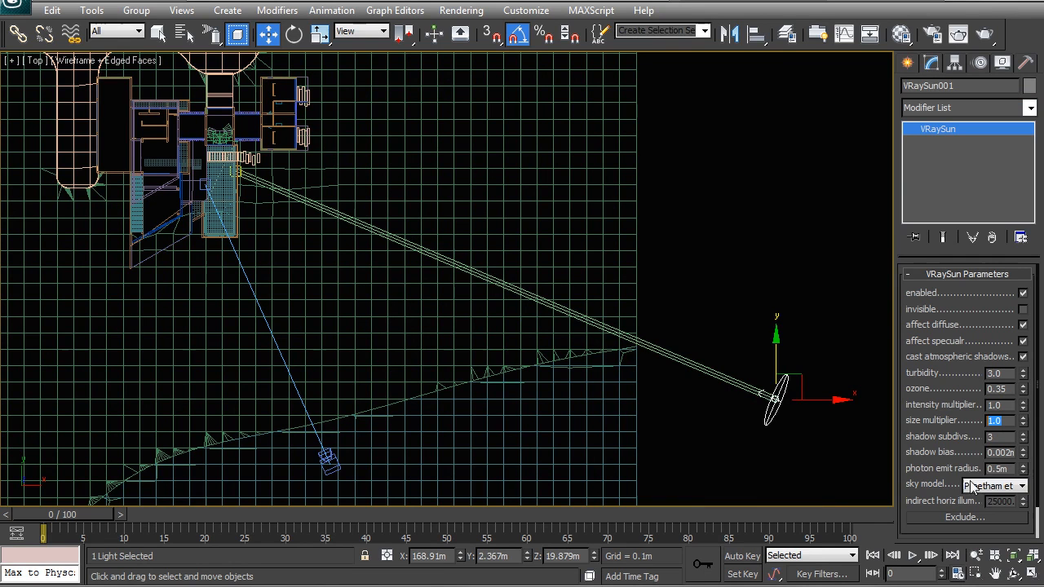
{"action": "type", "text": "2.0"}
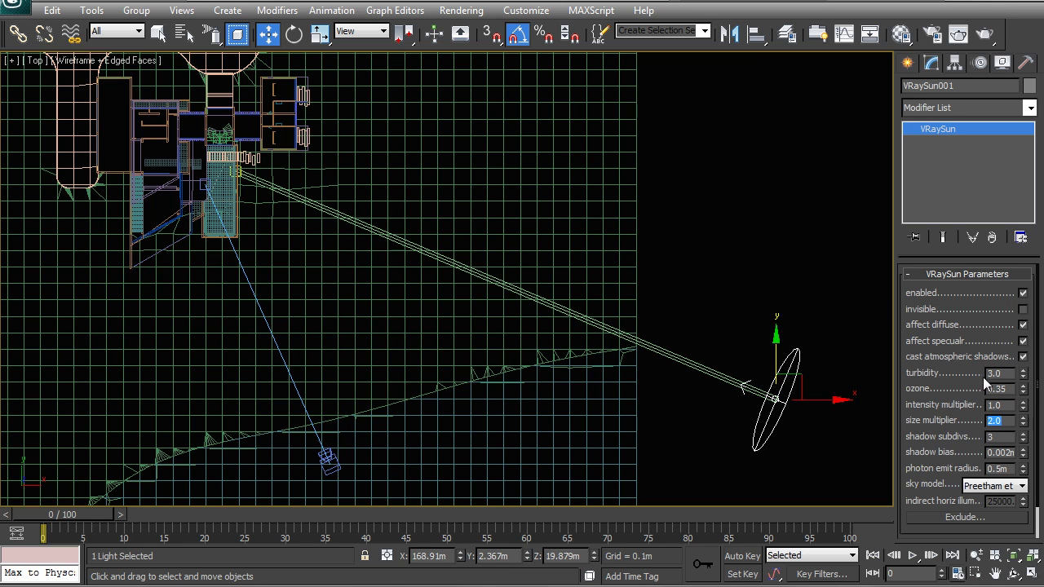
{"action": "mouse_move", "coordinate": [1008, 323]}
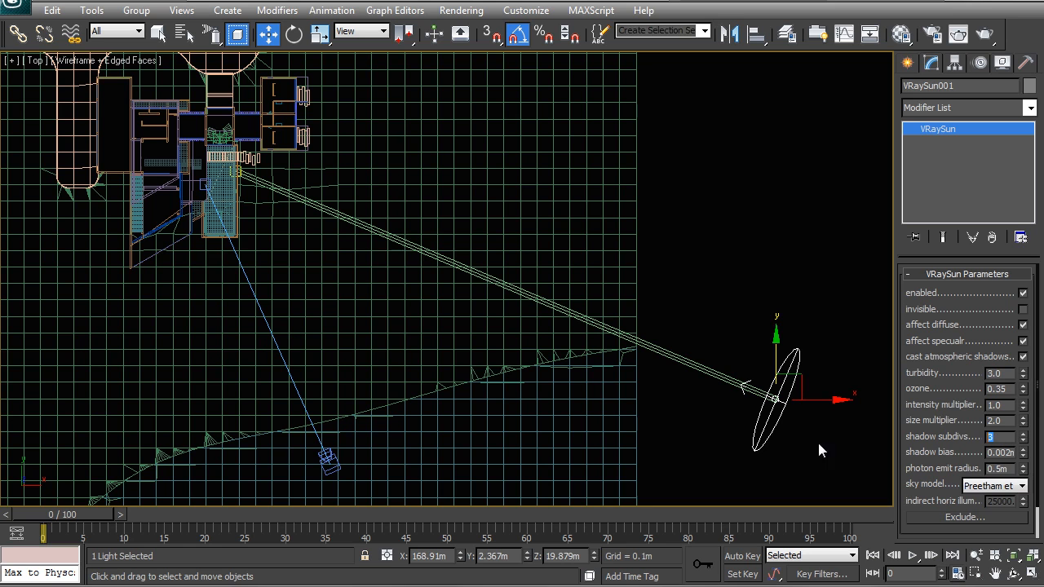
{"action": "mouse_move", "coordinate": [1001, 421]}
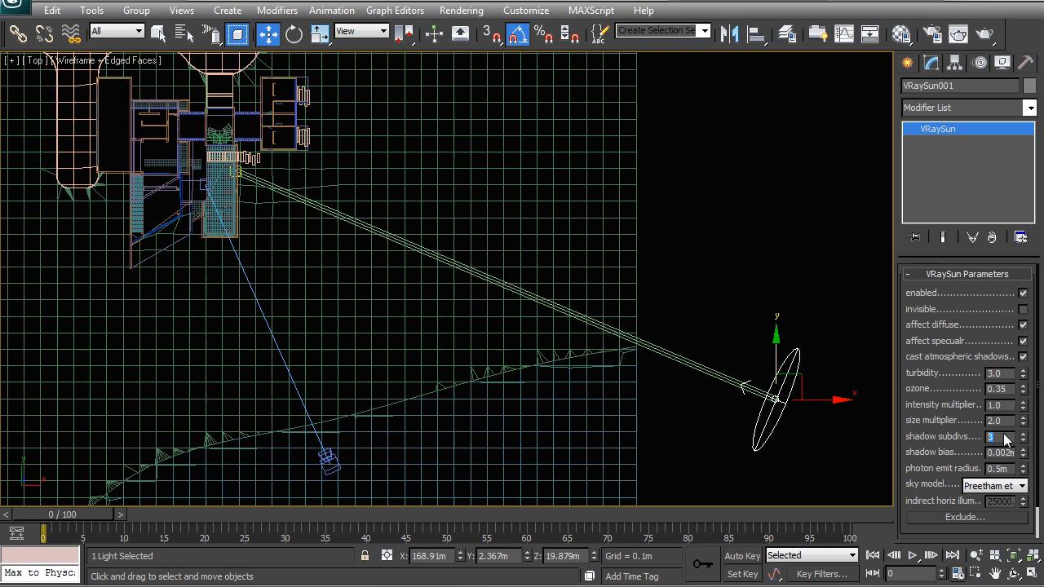
{"action": "mouse_move", "coordinate": [1018, 470]}
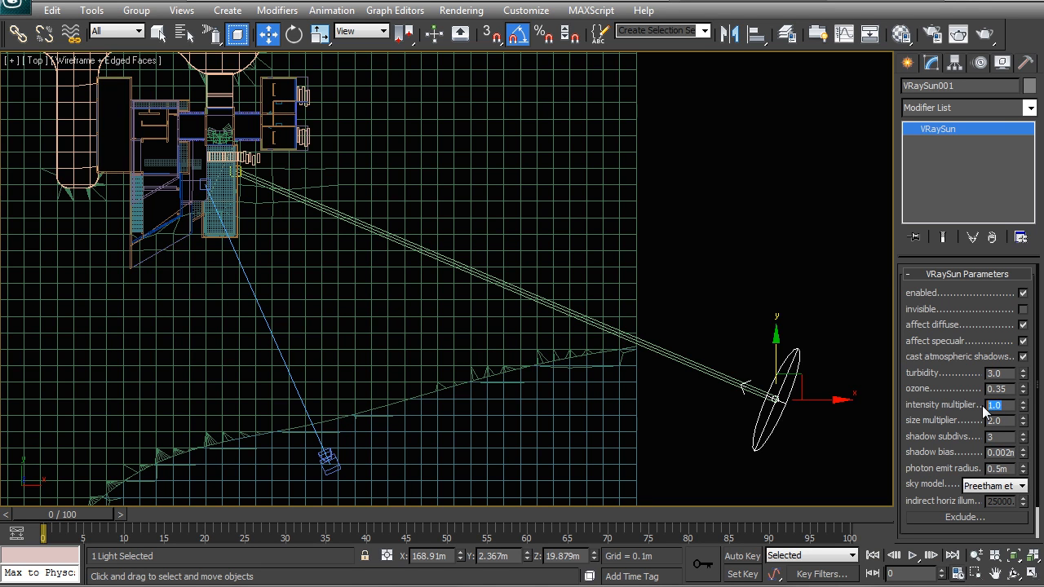
{"action": "mouse_move", "coordinate": [489, 349]}
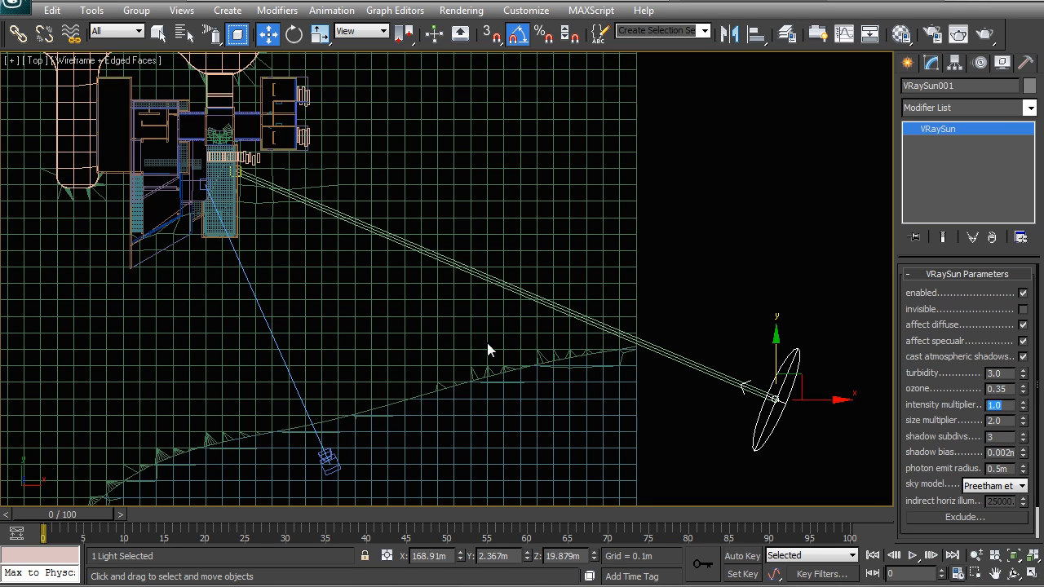
{"action": "mouse_move", "coordinate": [326, 481]}
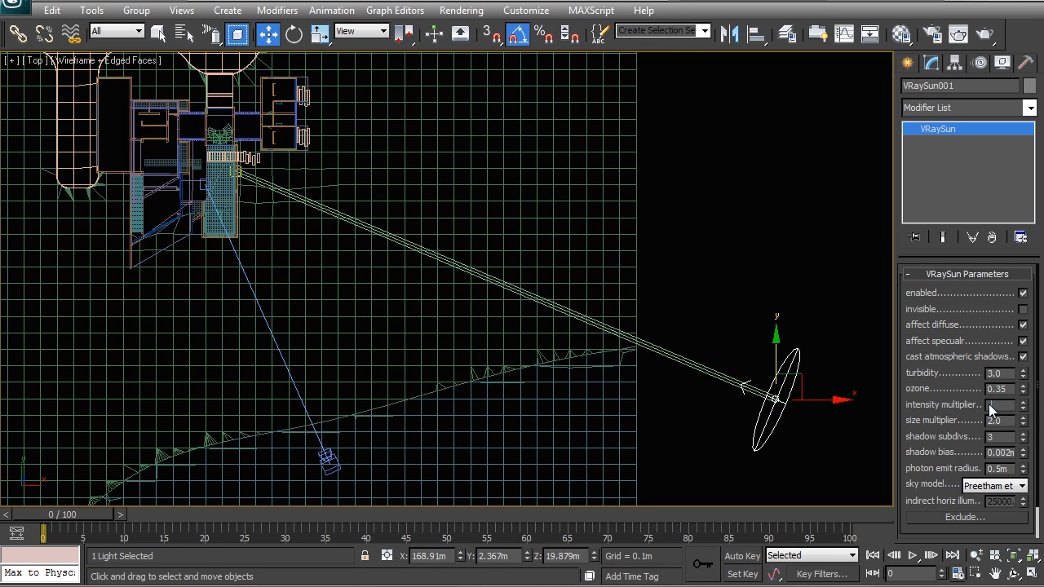
{"action": "left_click", "coordinate": [998, 404]}
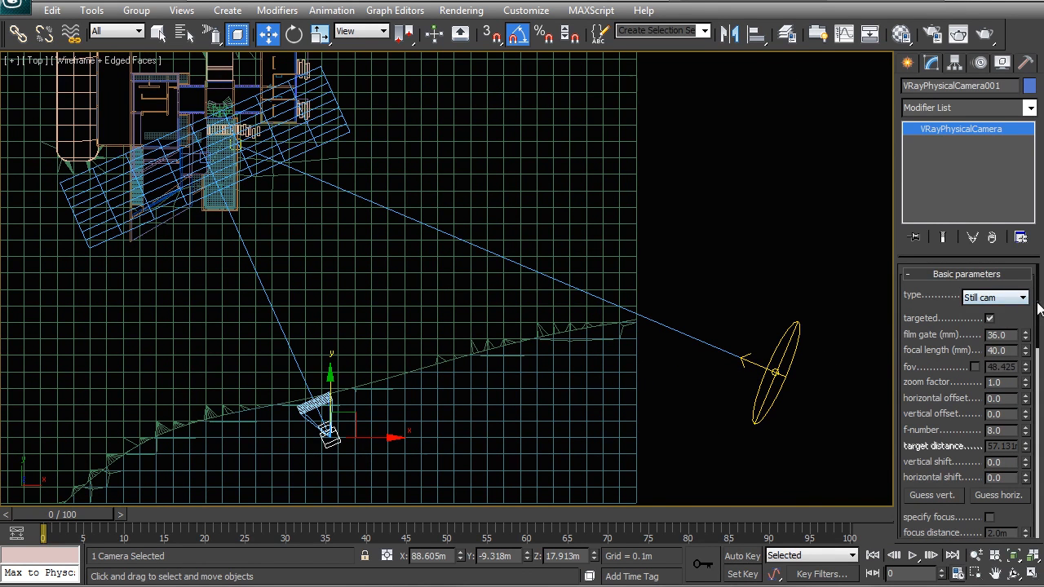
Step: Set the physical camera's white balance to Neutral and shutter speed to 15.0
{"action": "scroll", "scroll_direction": "down", "scroll_amount": 3}
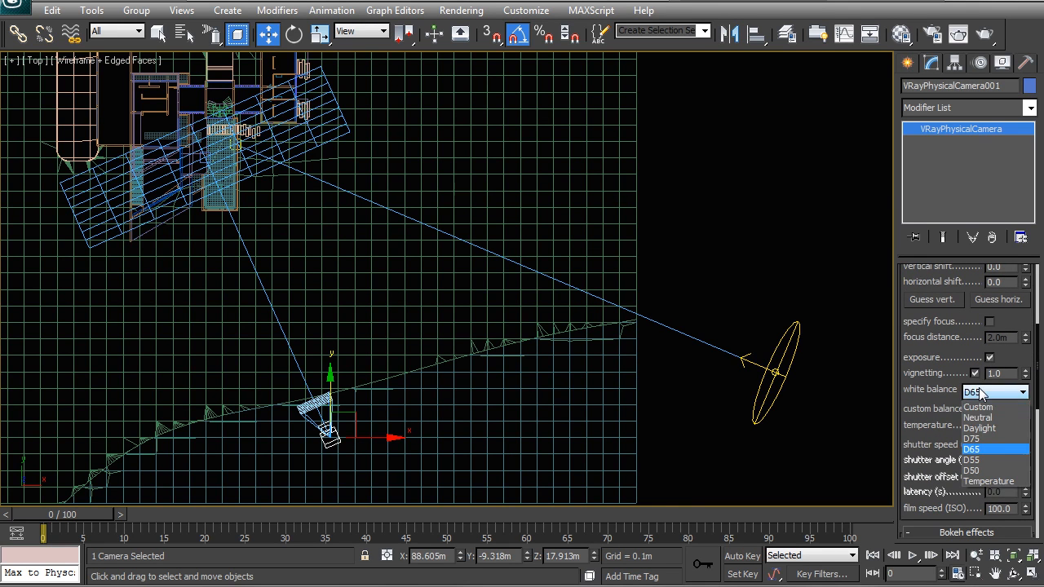
{"action": "left_click", "coordinate": [981, 428]}
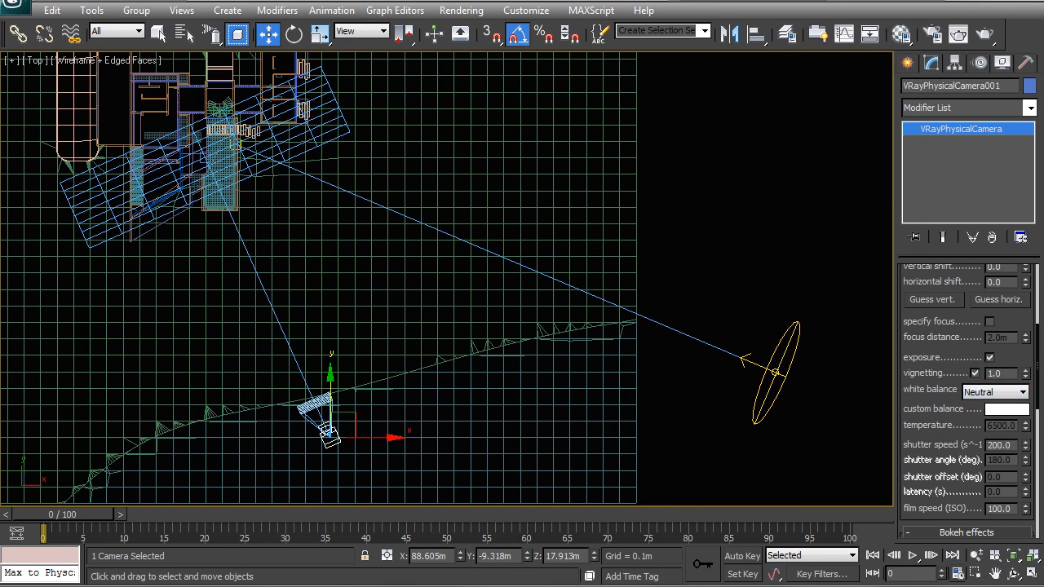
{"action": "scroll", "scroll_direction": "down", "scroll_amount": 3}
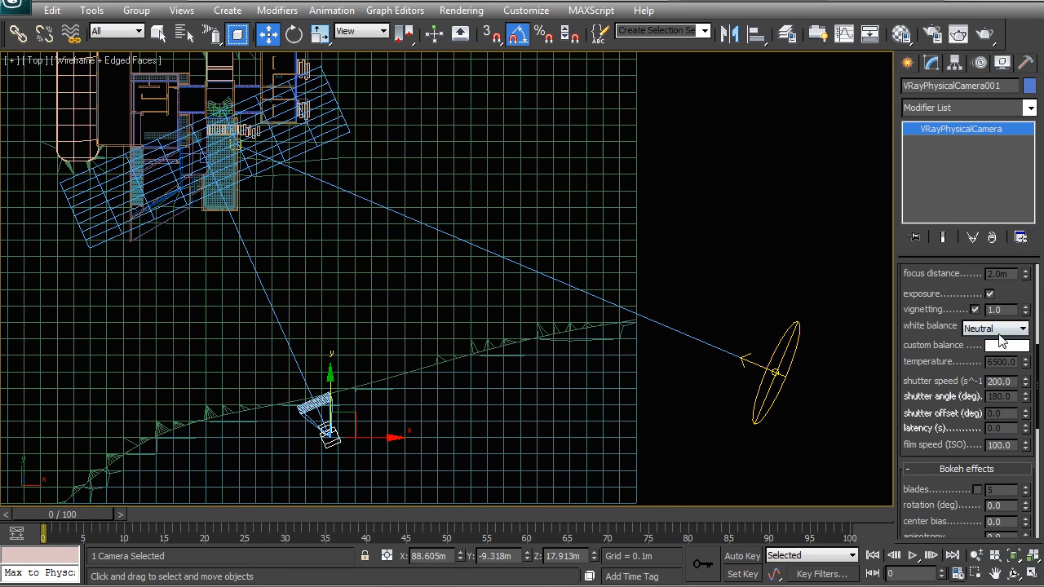
{"action": "mouse_move", "coordinate": [1011, 346]}
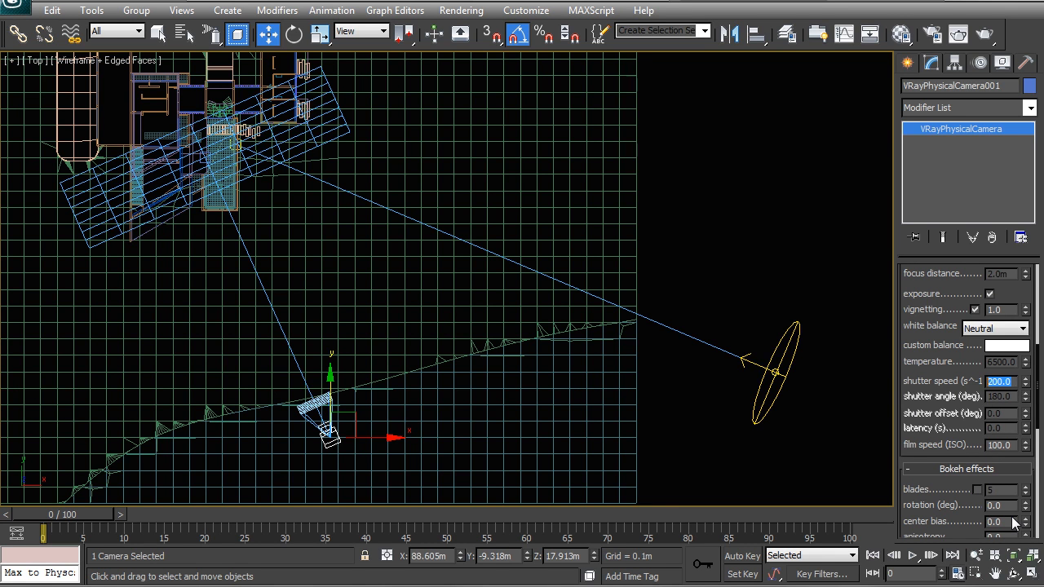
{"action": "type", "text": "15.0"}
{"action": "left_click", "coordinate": [1001, 444]}
{"action": "type", "text": "200"}
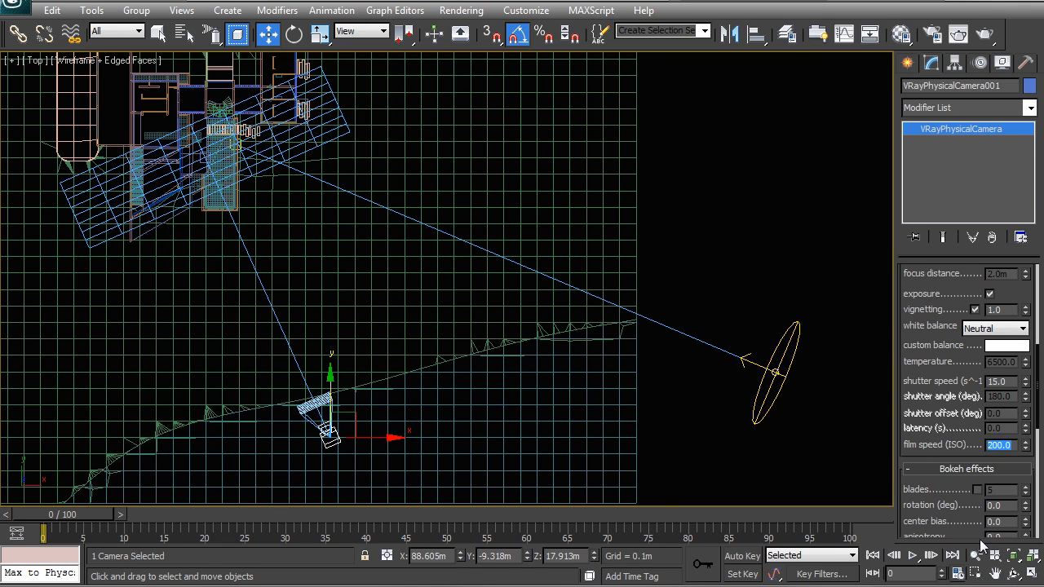
{"action": "scroll", "scroll_direction": "down", "scroll_amount": 3}
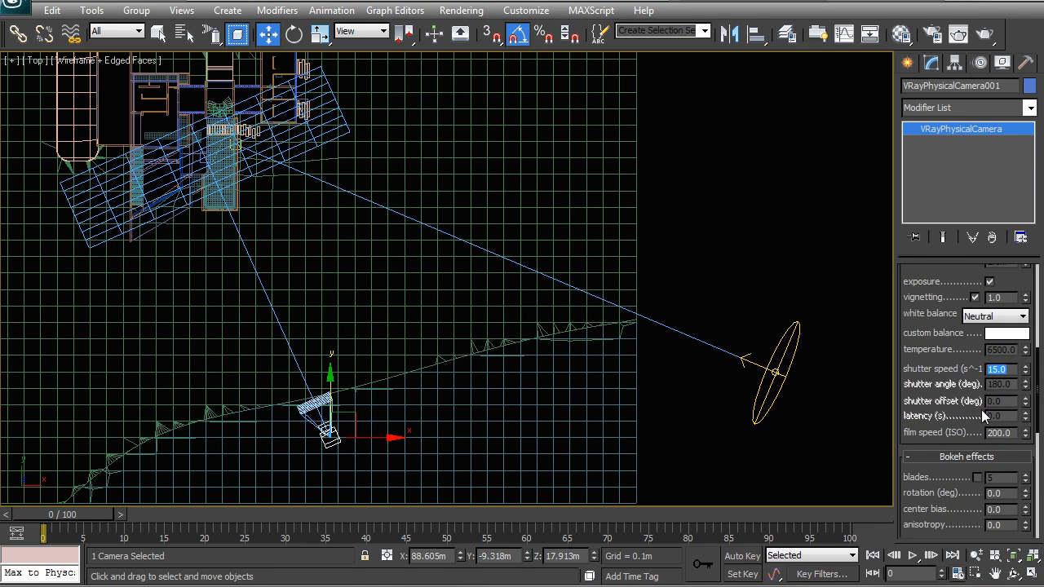
{"action": "mouse_move", "coordinate": [921, 383]}
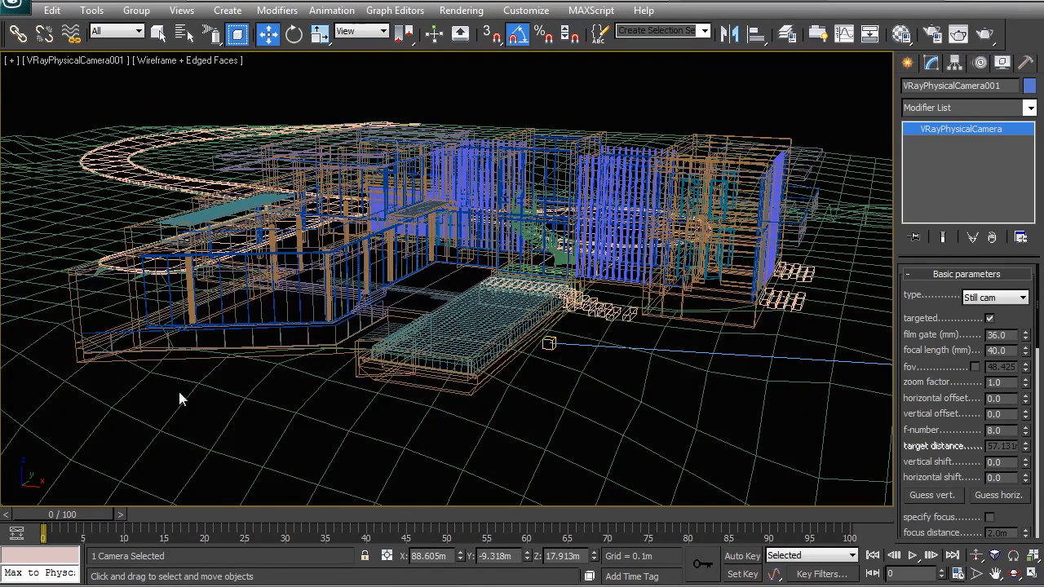
{"action": "mouse_move", "coordinate": [711, 277]}
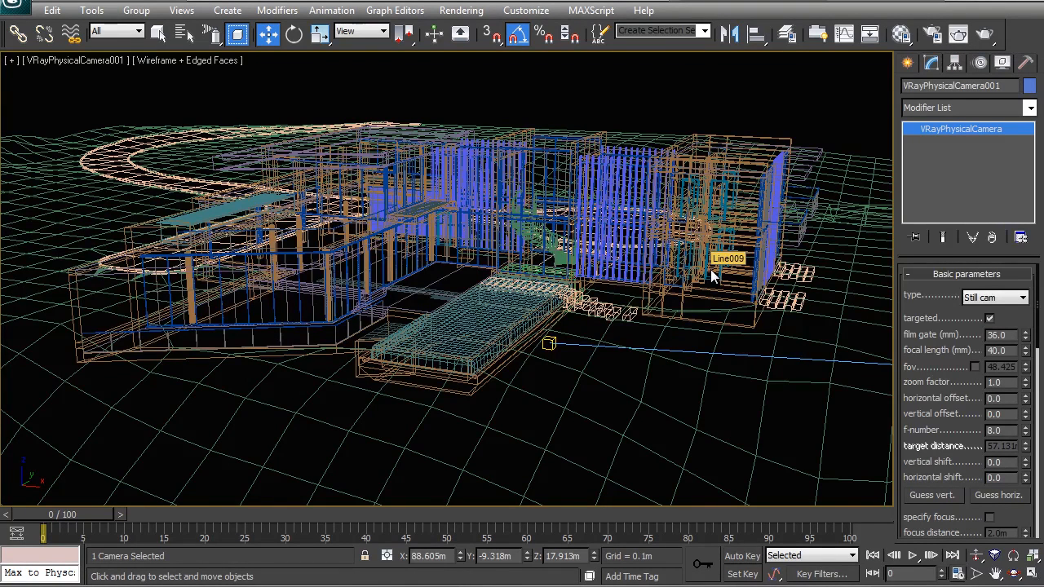
{"action": "mouse_move", "coordinate": [855, 318]}
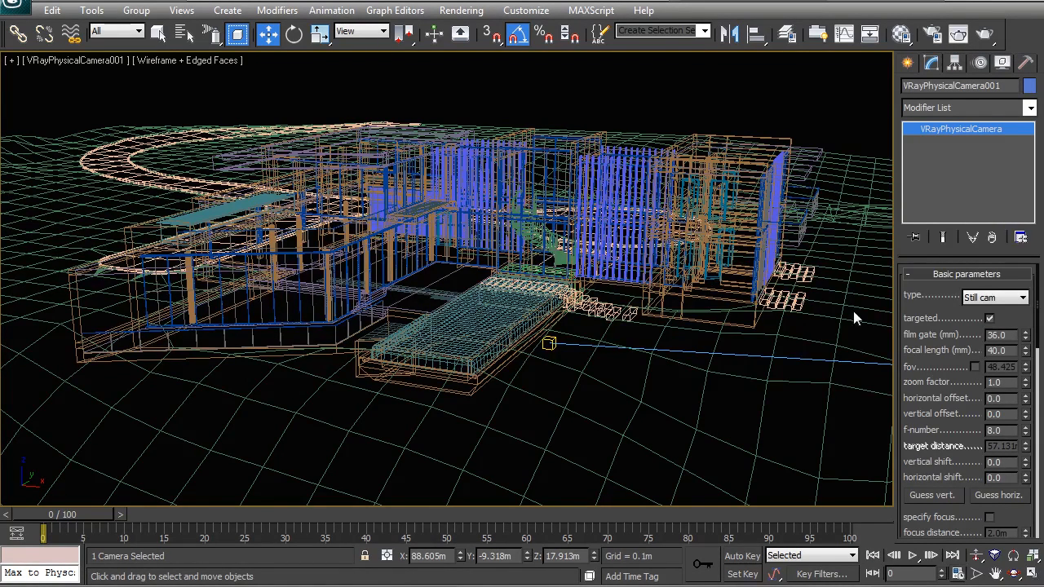
{"action": "mouse_move", "coordinate": [856, 318]}
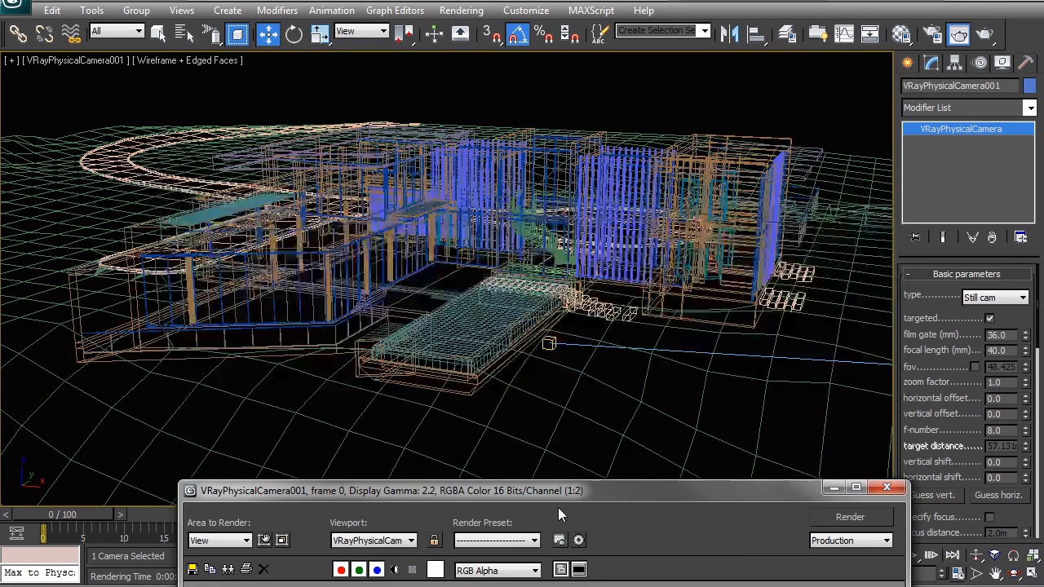
Step: Move the V-Ray frame buffer so the whole rendered house image is visible
{"action": "left_click", "coordinate": [850, 516]}
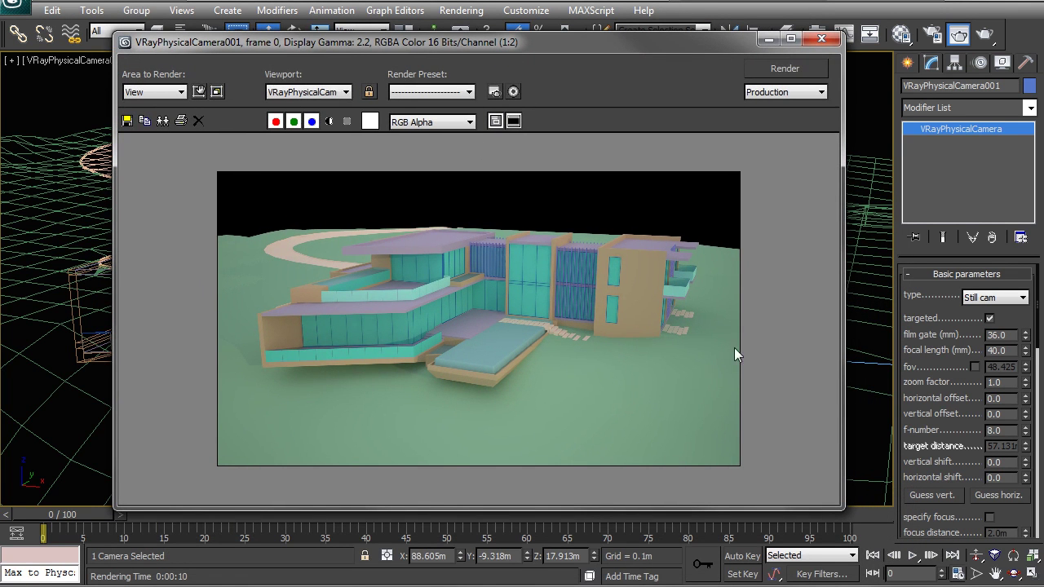
{"action": "mouse_move", "coordinate": [512, 225]}
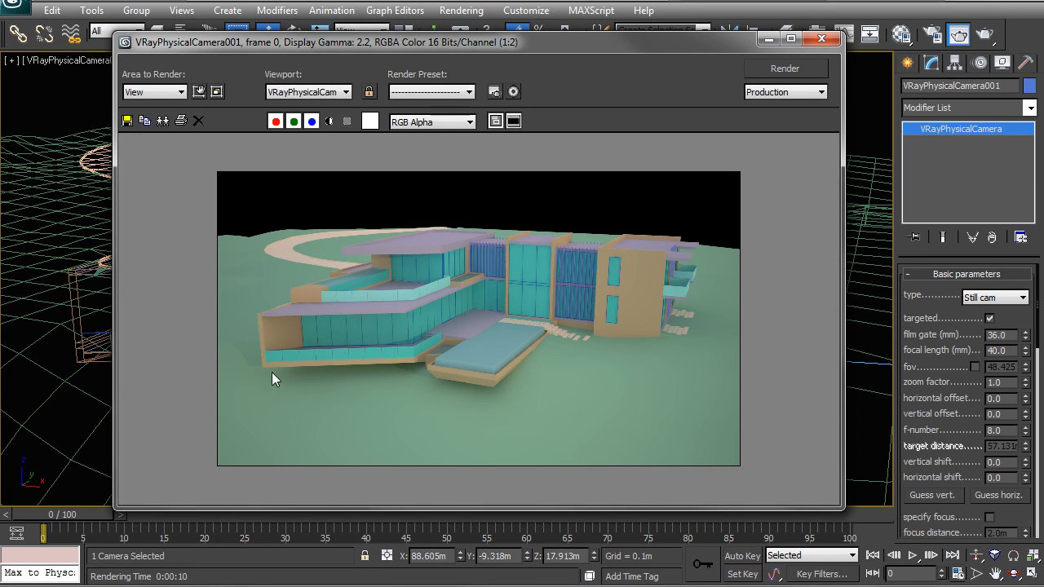
{"action": "mouse_move", "coordinate": [398, 404]}
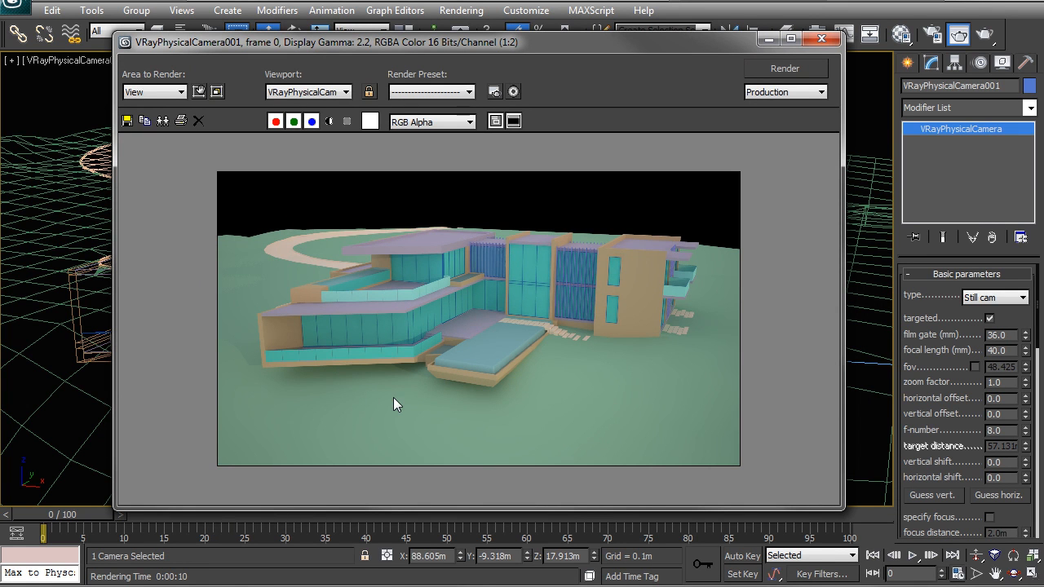
{"action": "mouse_move", "coordinate": [639, 274]}
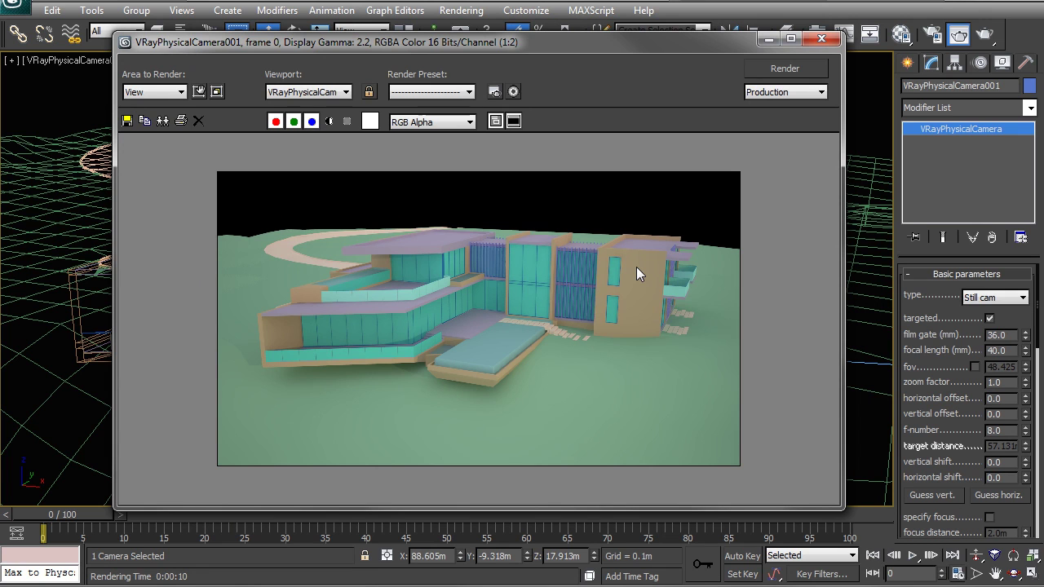